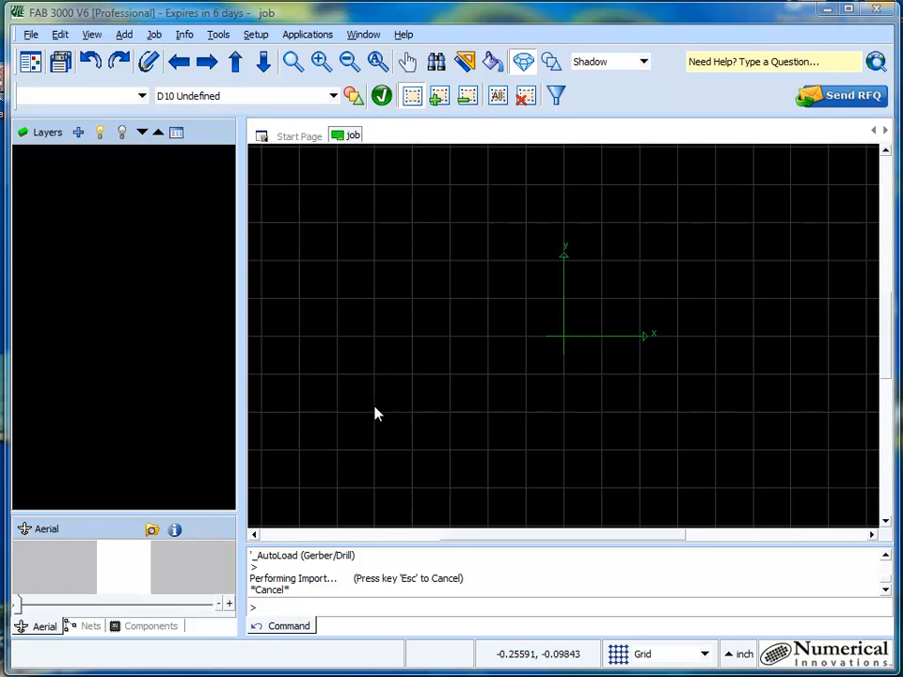
Auto-load the six Board4 Gerber and drill layers from the examples folder
{"action": "left_click", "coordinate": [31, 34]}
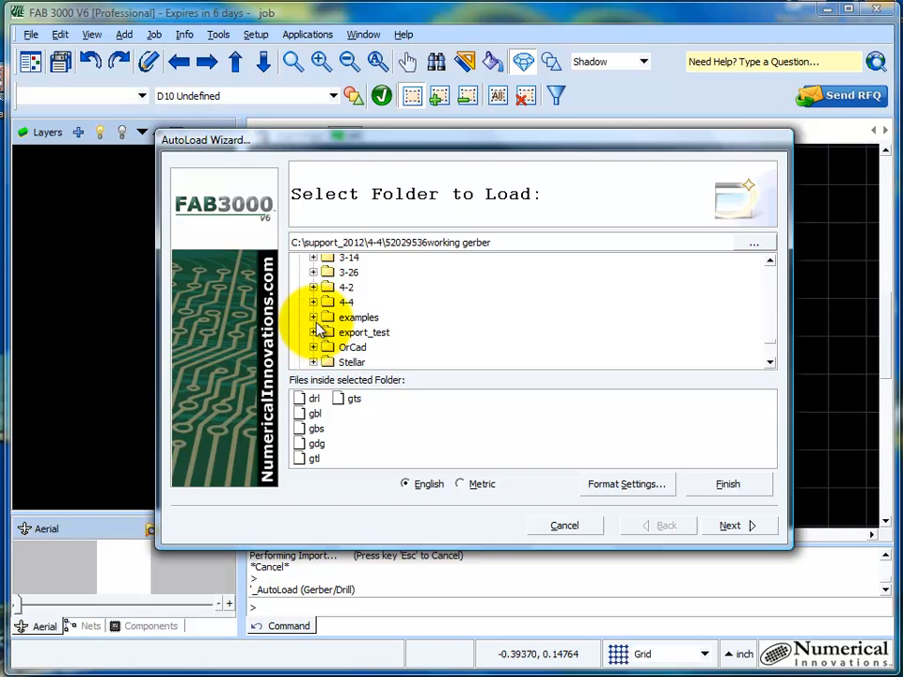
{"action": "left_click", "coordinate": [313, 317]}
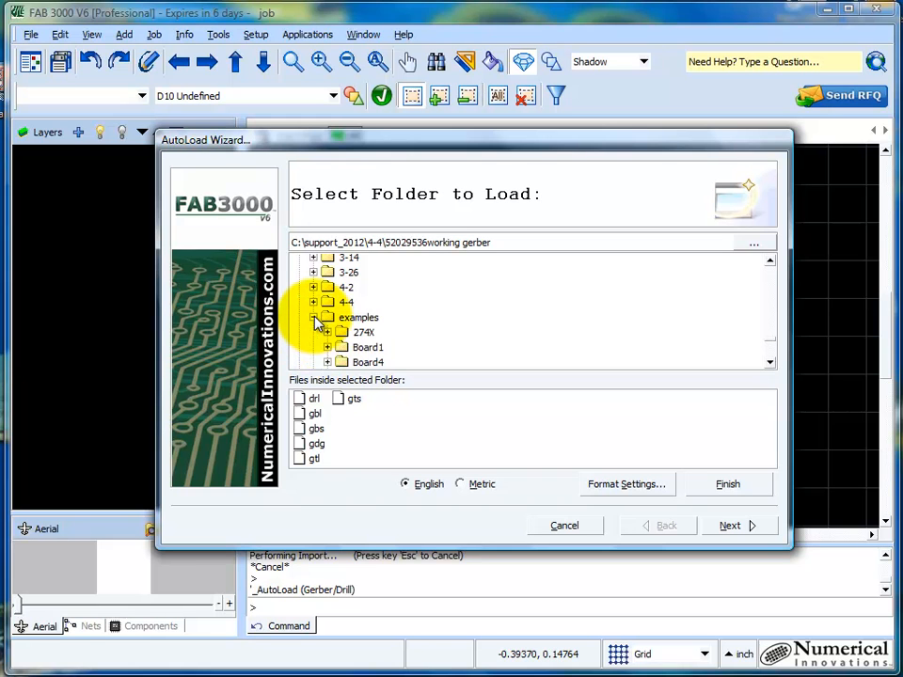
{"action": "left_click", "coordinate": [368, 317]}
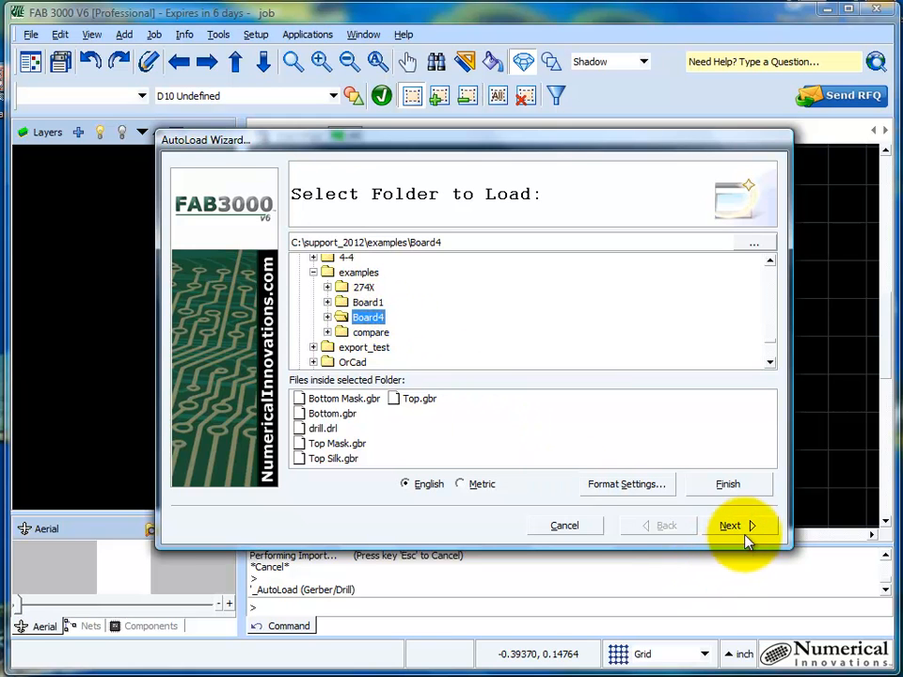
{"action": "mouse_move", "coordinate": [785, 543]}
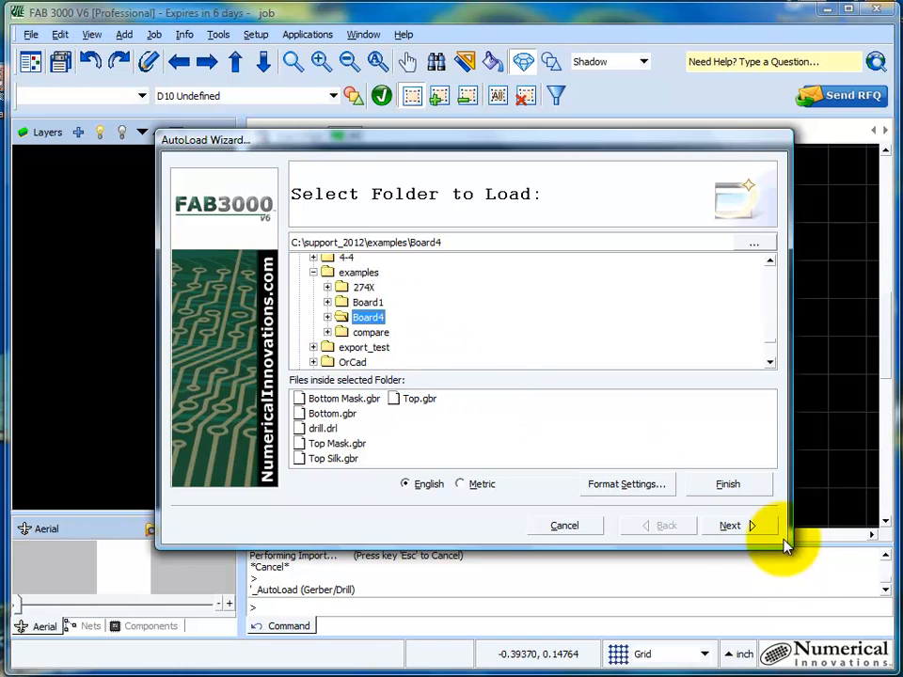
{"action": "left_click", "coordinate": [730, 525]}
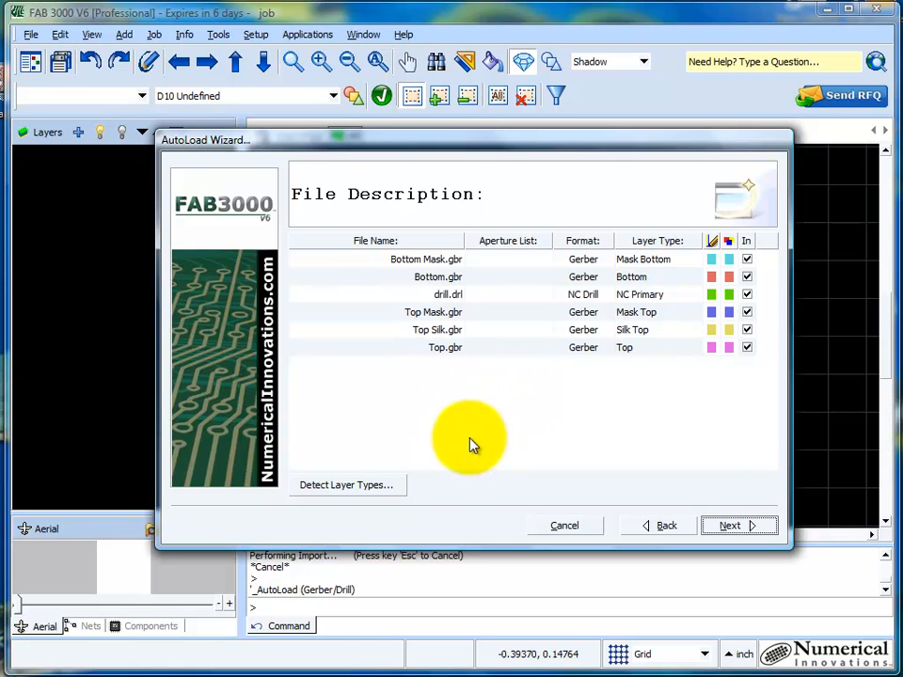
{"action": "mouse_move", "coordinate": [461, 469]}
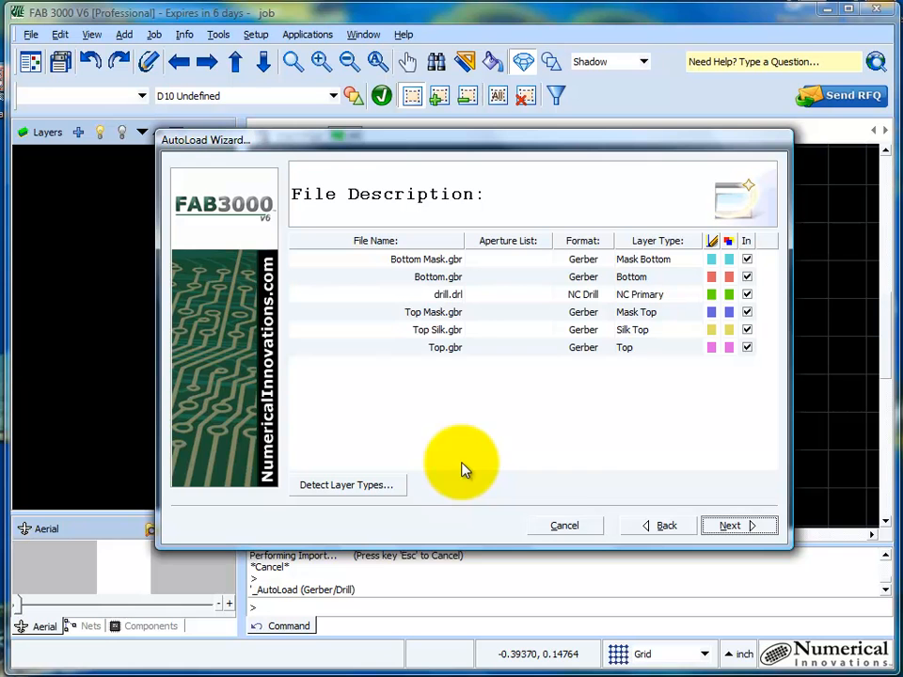
{"action": "left_click", "coordinate": [739, 525]}
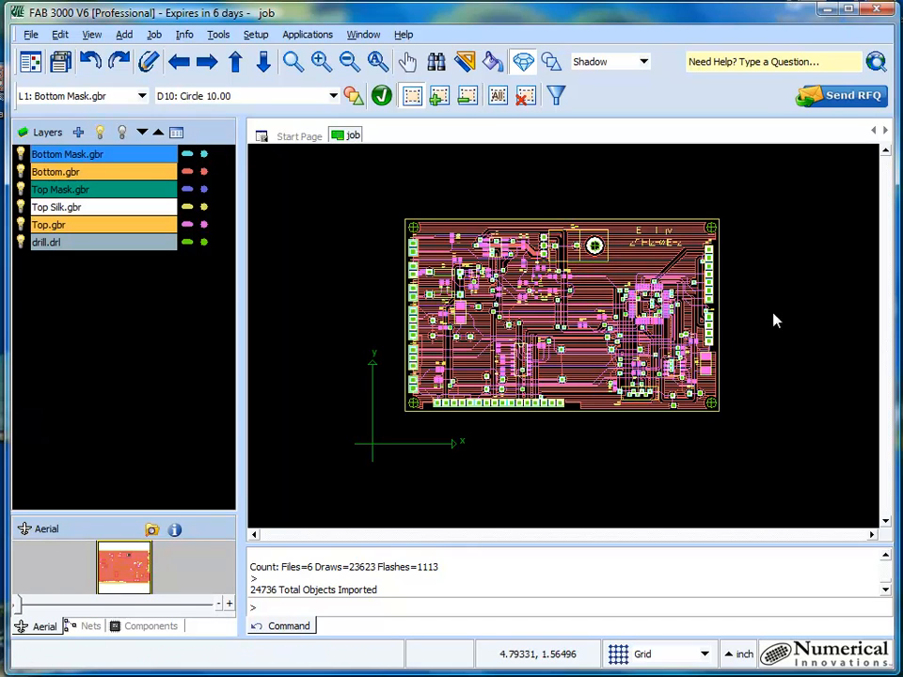
{"action": "mouse_move", "coordinate": [769, 235]}
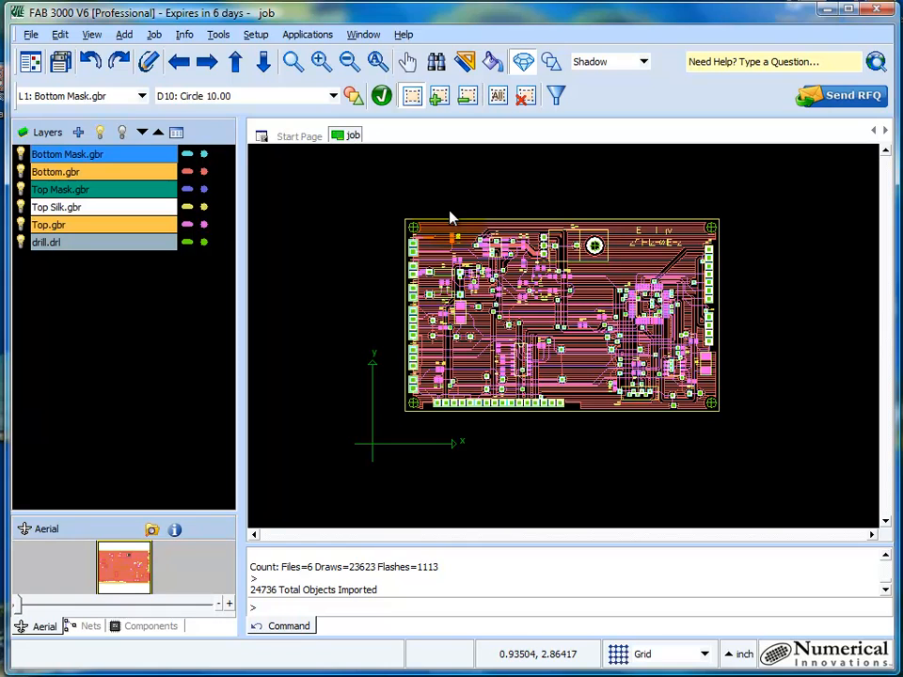
Select all 24,736 board objects with the Select All tool
{"action": "left_click", "coordinate": [508, 277]}
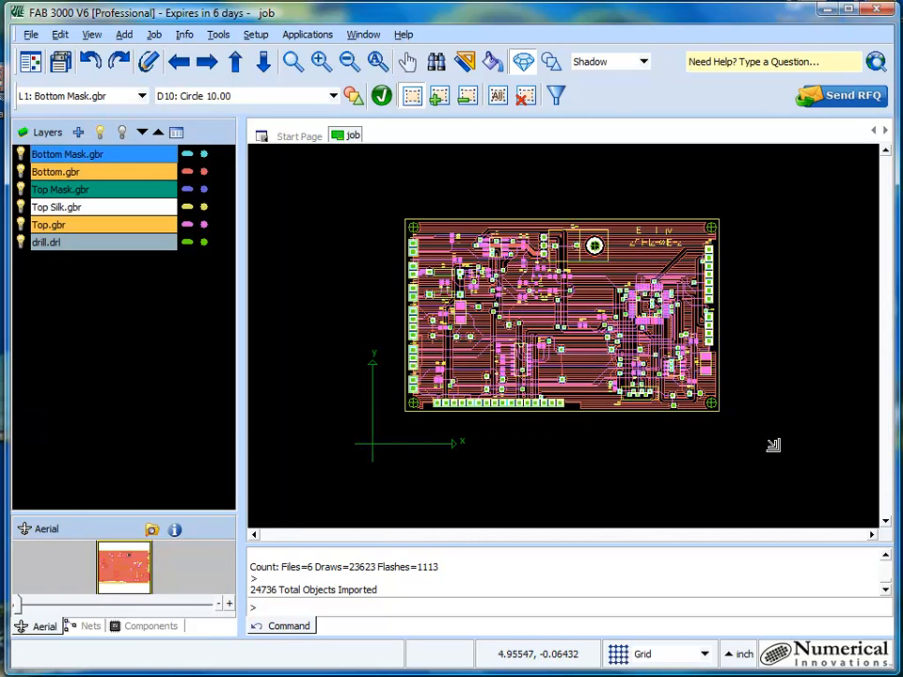
{"action": "left_click", "coordinate": [498, 95]}
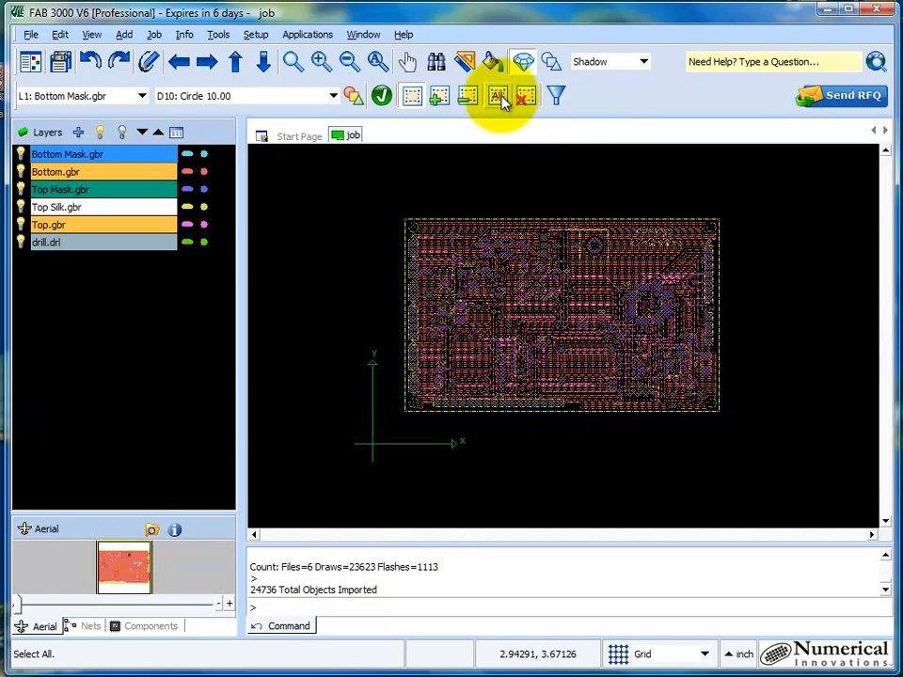
{"action": "left_click", "coordinate": [498, 95]}
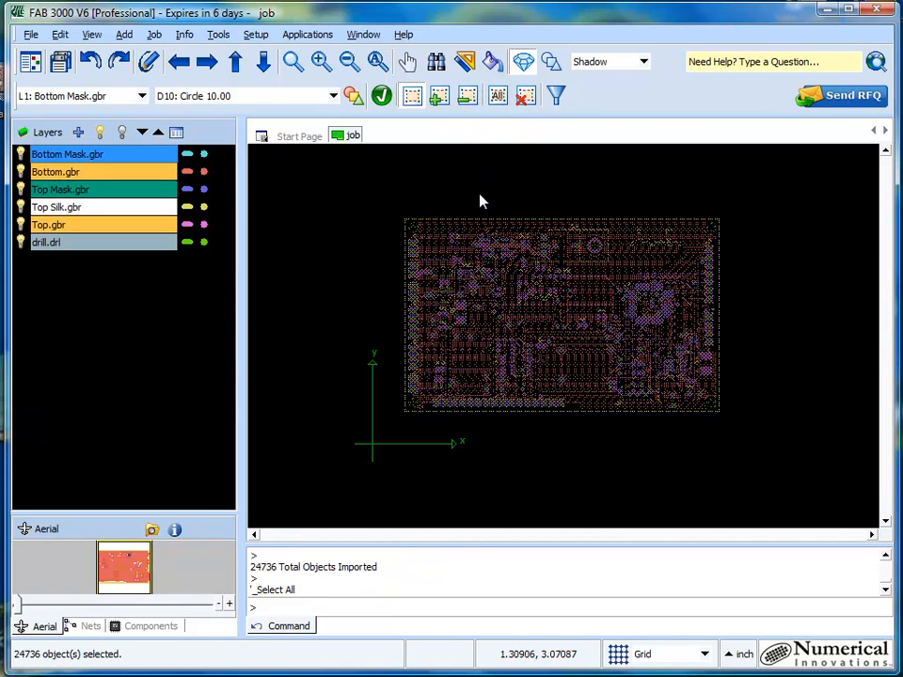
{"action": "mouse_move", "coordinate": [92, 35]}
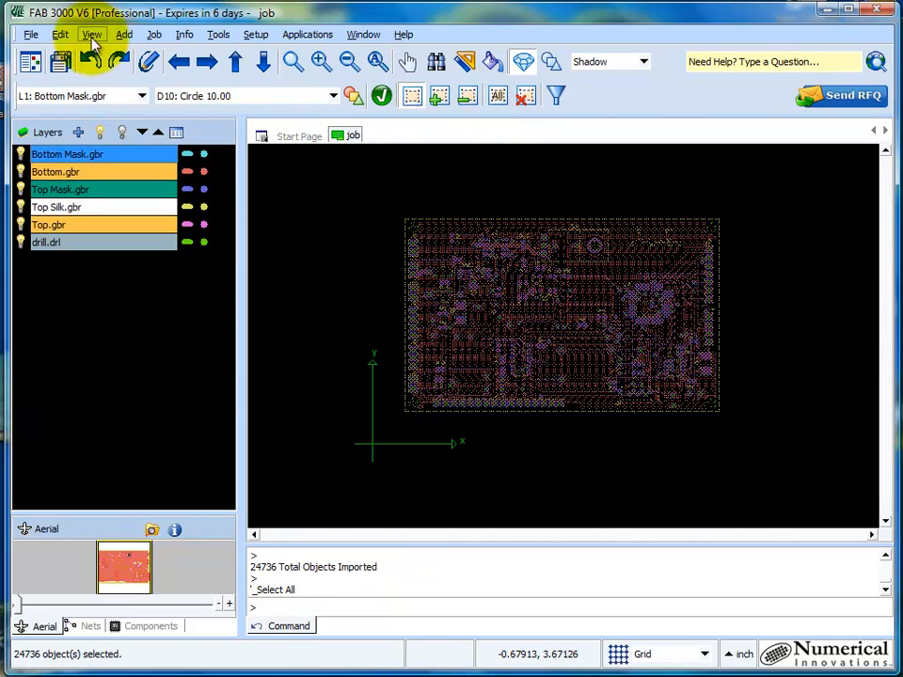
{"action": "left_click", "coordinate": [60, 34]}
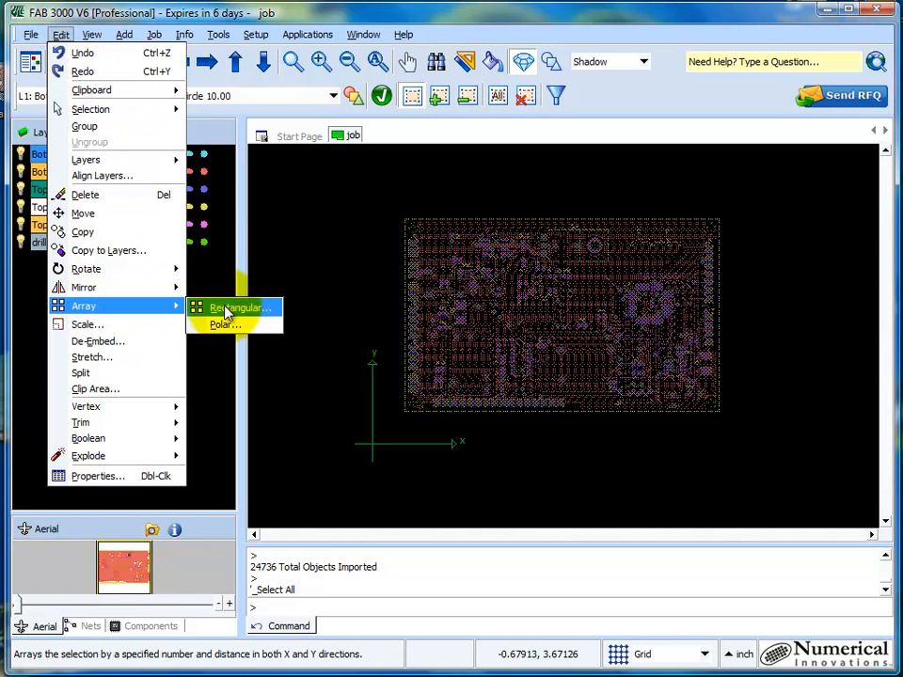
Set a rectangular array of 6 columns by 8 rows spaced 4.0 by 2.5
{"action": "left_click", "coordinate": [238, 307]}
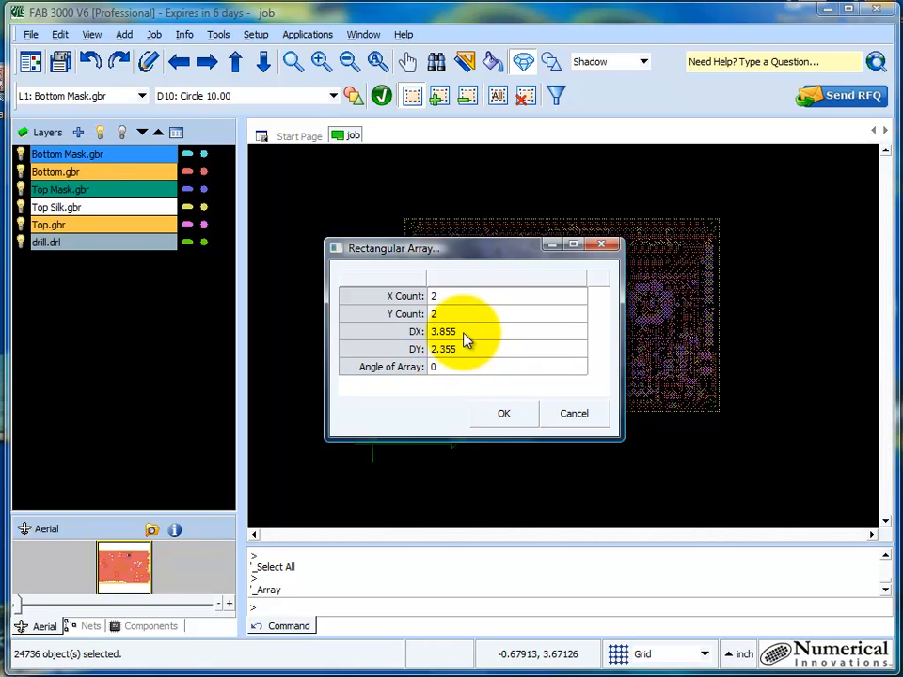
{"action": "mouse_move", "coordinate": [466, 352]}
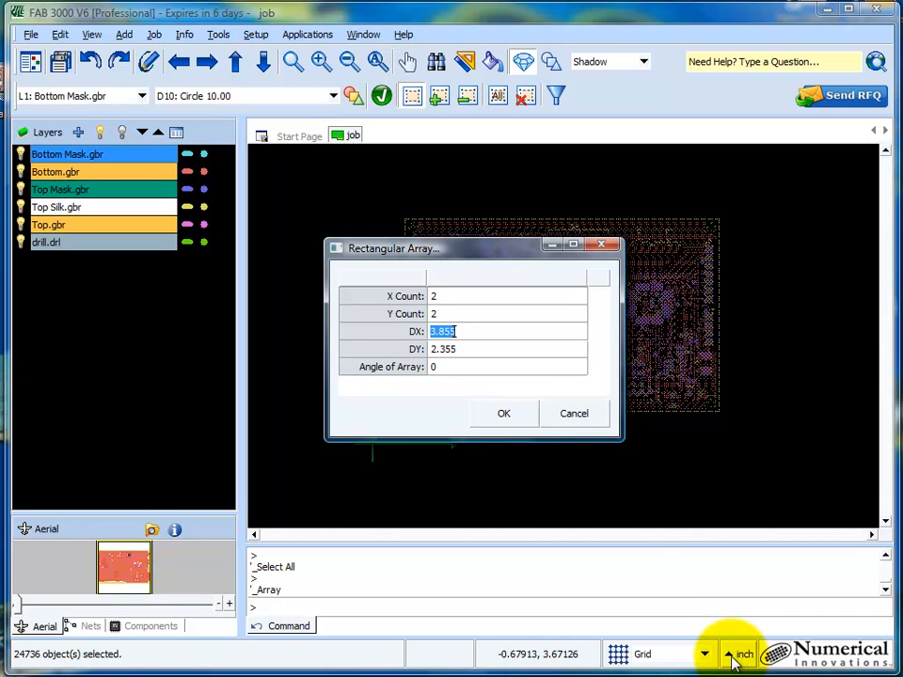
{"action": "type", "text": "4.0"}
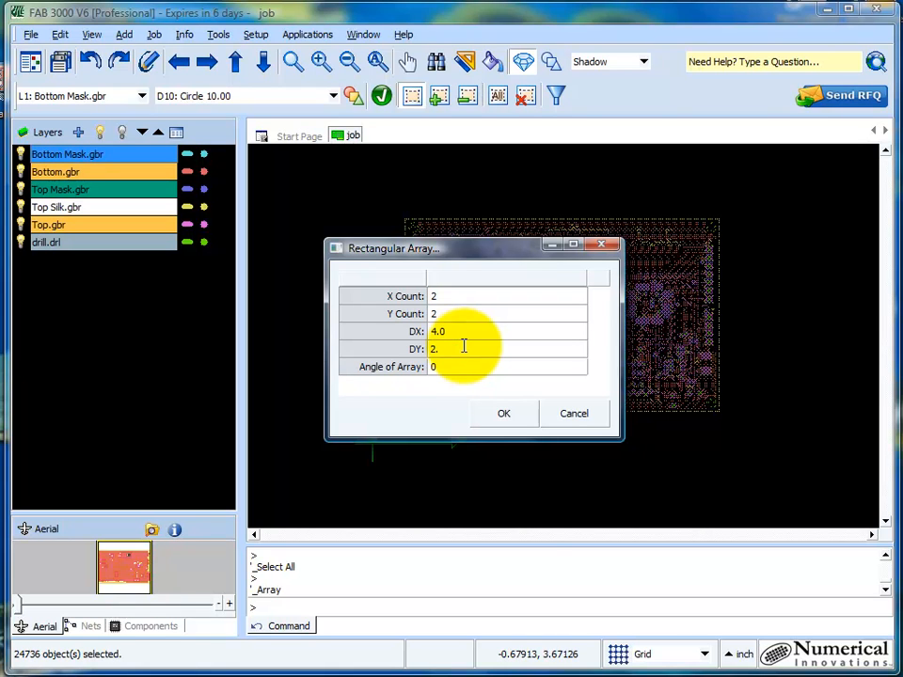
{"action": "type", "text": "5"}
{"action": "left_click", "coordinate": [508, 296]}
{"action": "type", "text": "6"}
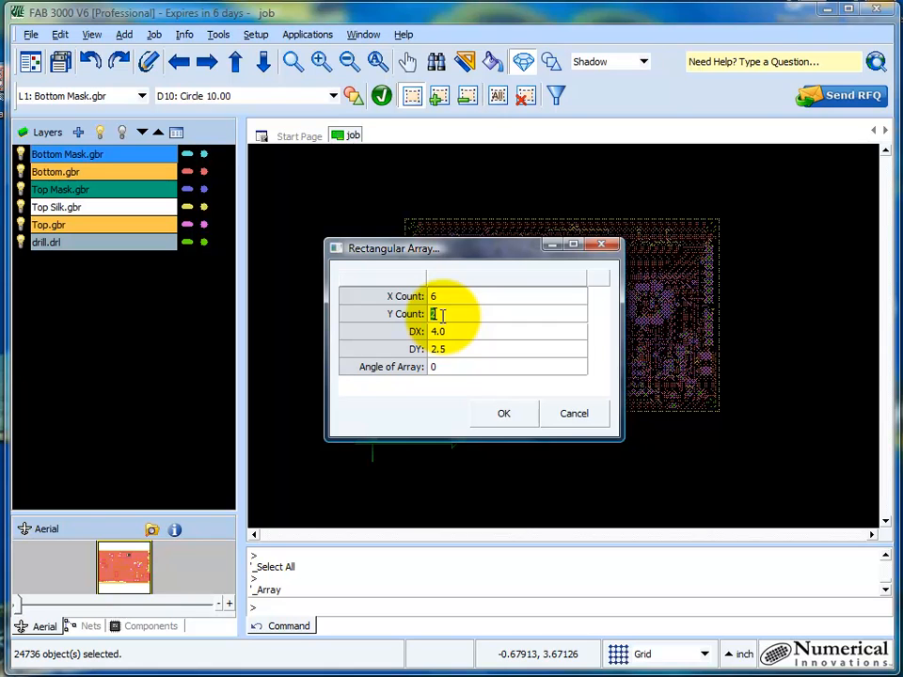
{"action": "type", "text": "8"}
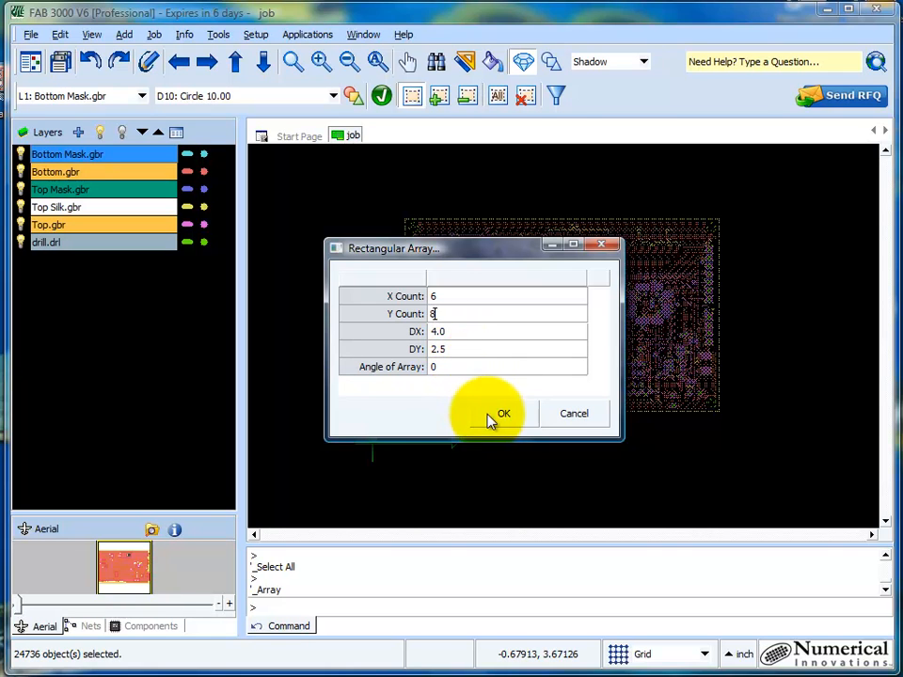
Apply the 6 by 8 panel array, then cancel a Gerber export
{"action": "left_click", "coordinate": [501, 414]}
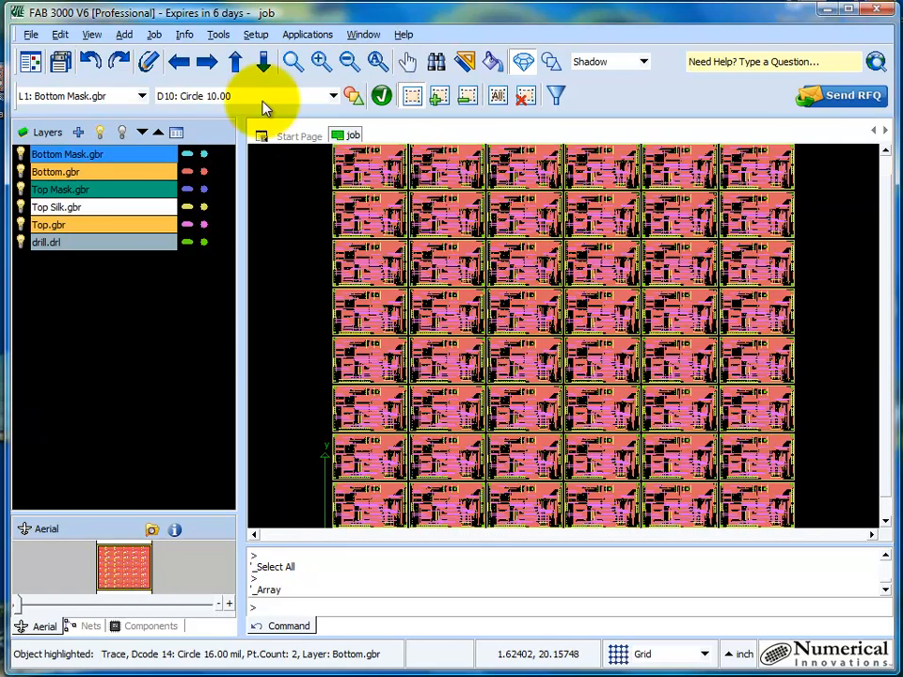
{"action": "left_click", "coordinate": [31, 34]}
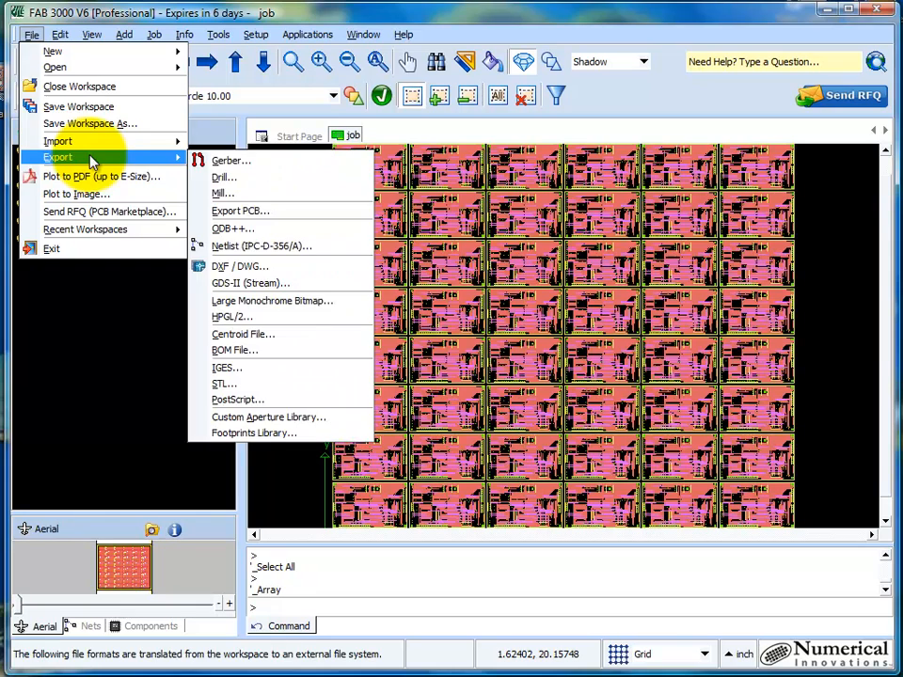
{"action": "left_click", "coordinate": [231, 160]}
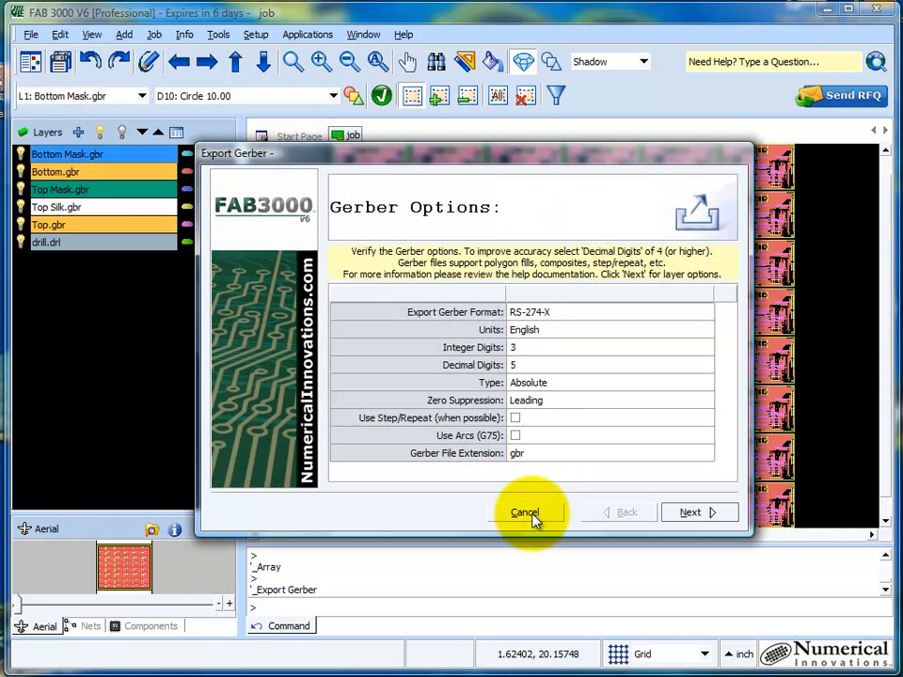
{"action": "left_click", "coordinate": [525, 513]}
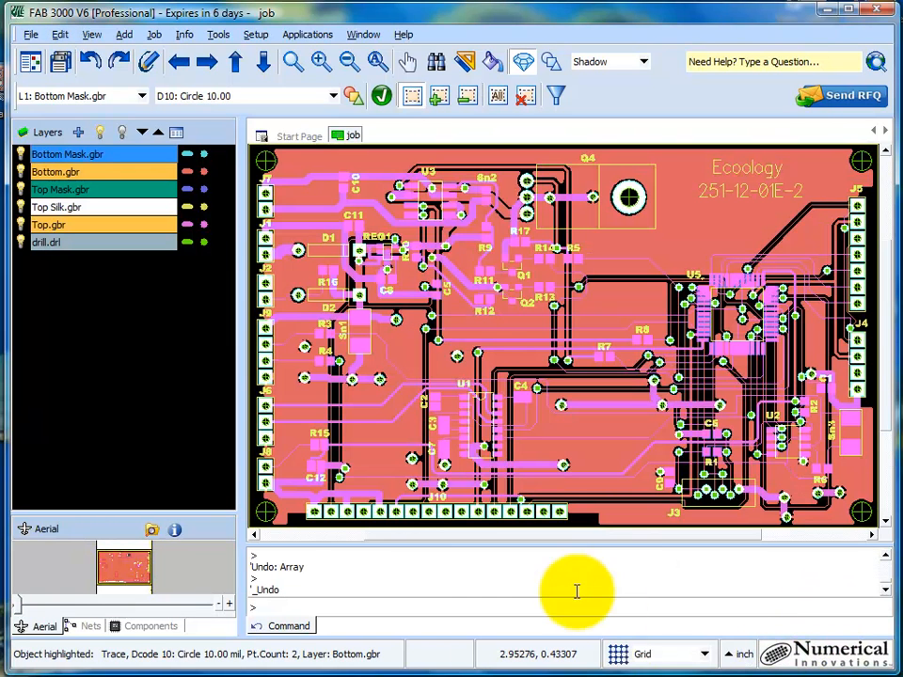
Show the whole single board and bring up the File > New choices
{"action": "left_click", "coordinate": [508, 362]}
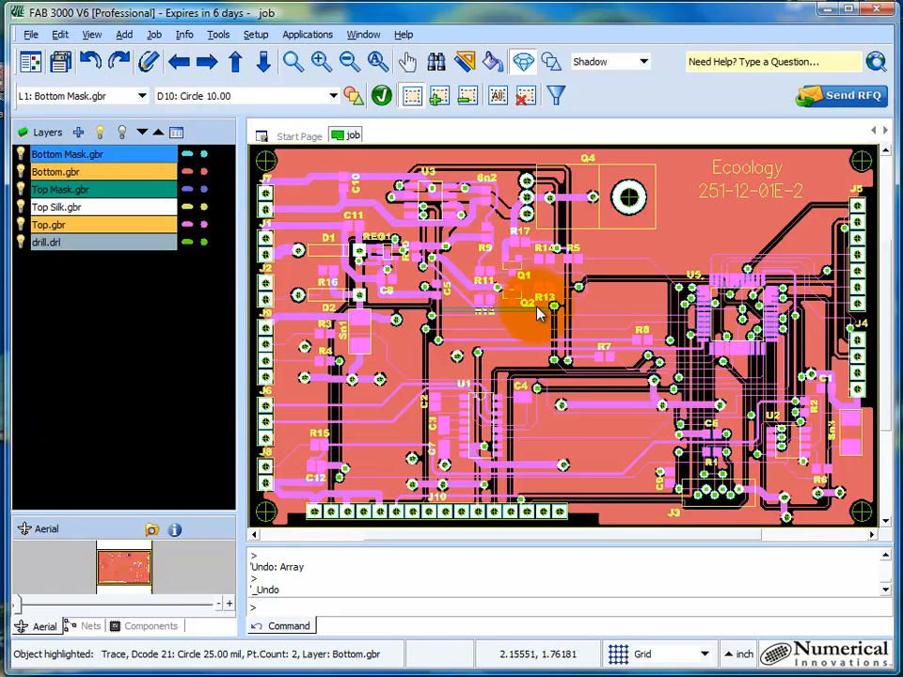
{"action": "mouse_move", "coordinate": [534, 310]}
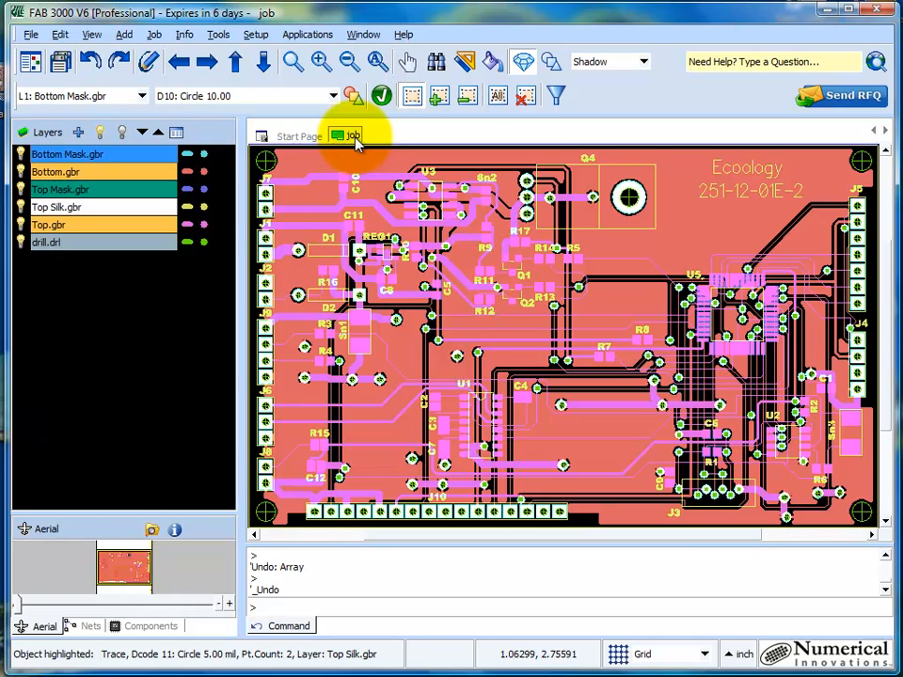
{"action": "left_click", "coordinate": [353, 135]}
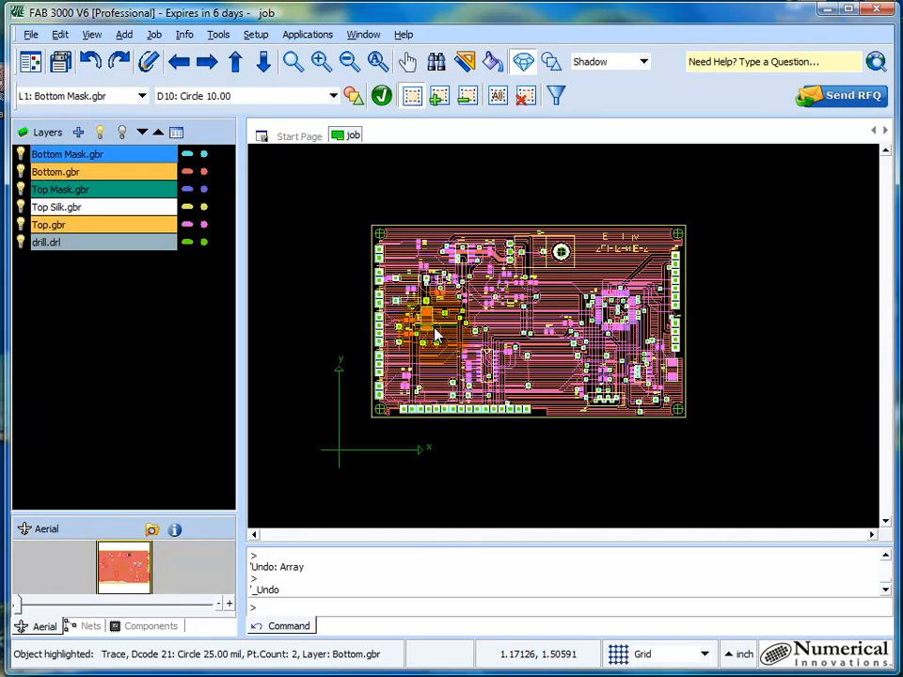
{"action": "left_click", "coordinate": [31, 34]}
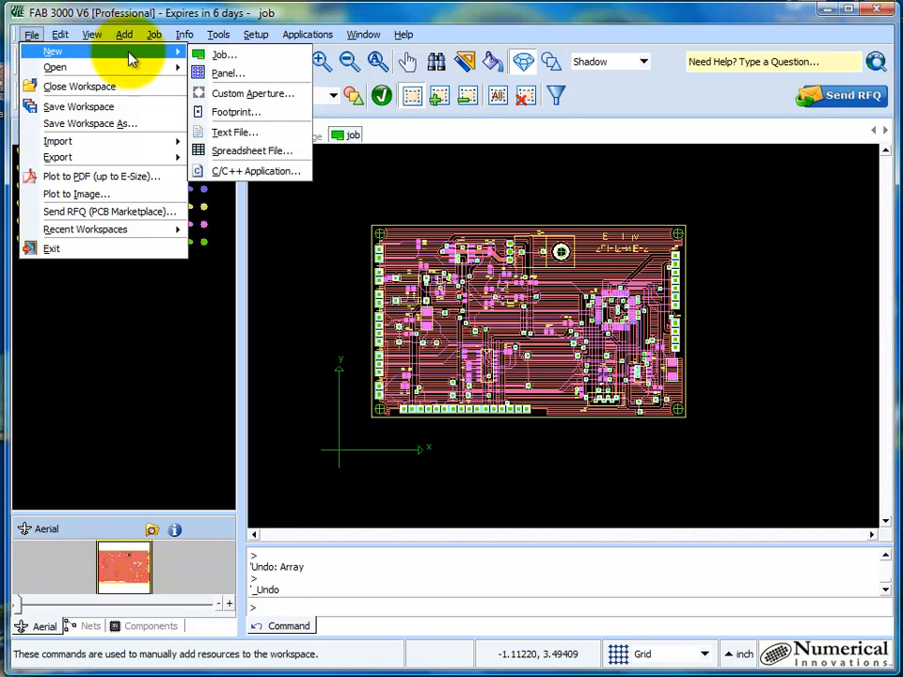
Create a 24 by 20 inch panel with half-inch margins and dismiss the tip
{"action": "left_click", "coordinate": [227, 73]}
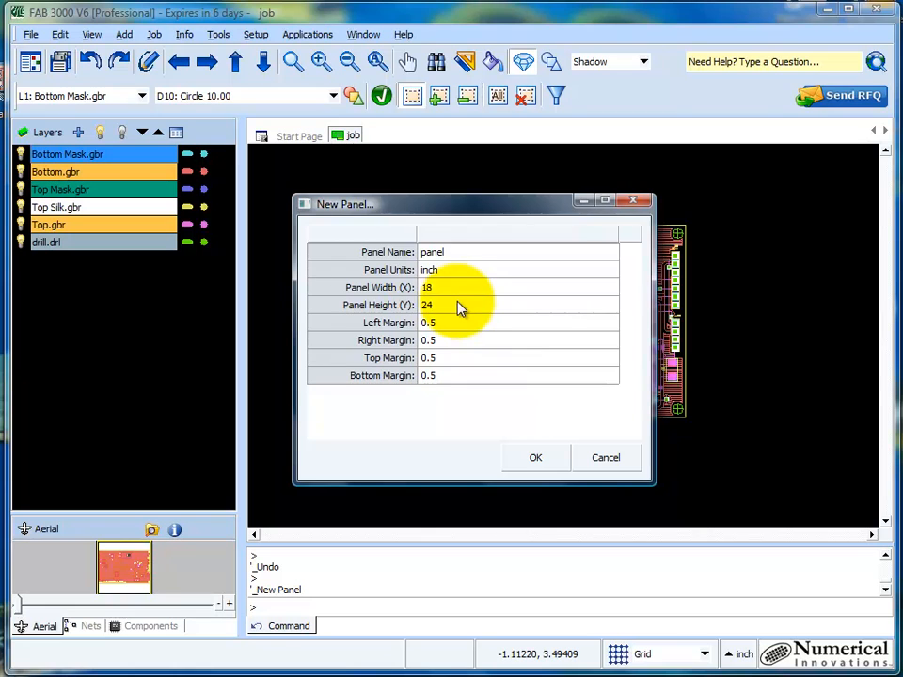
{"action": "left_click", "coordinate": [428, 286]}
{"action": "type", "text": "24"}
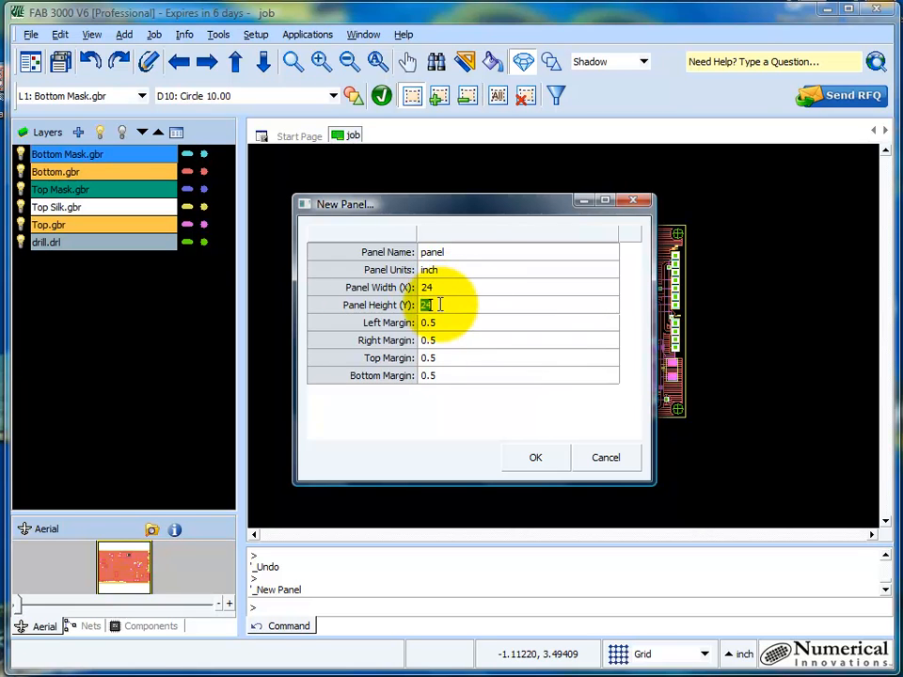
{"action": "type", "text": "20"}
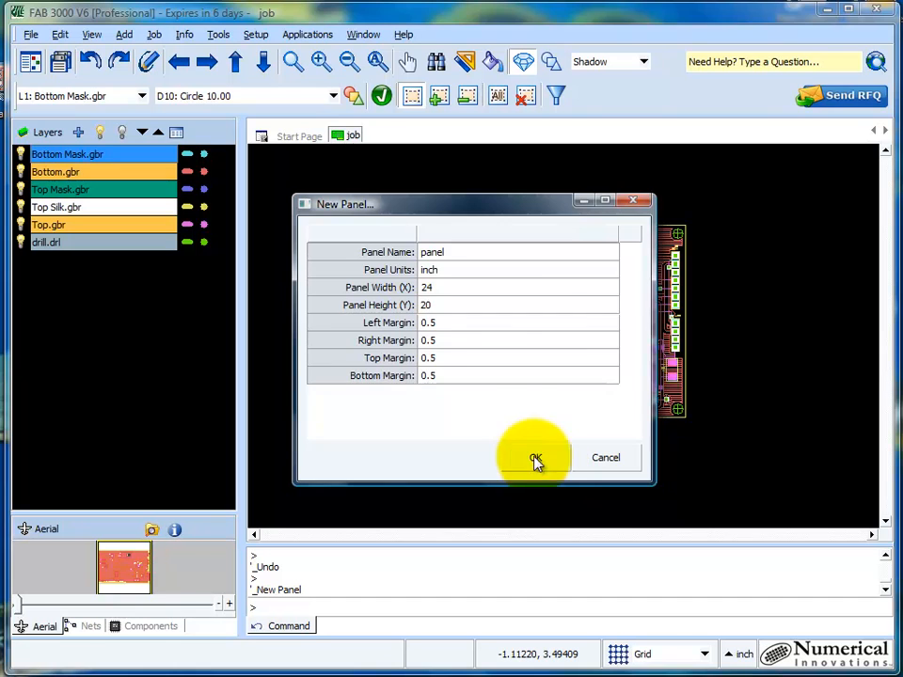
{"action": "left_click", "coordinate": [535, 458]}
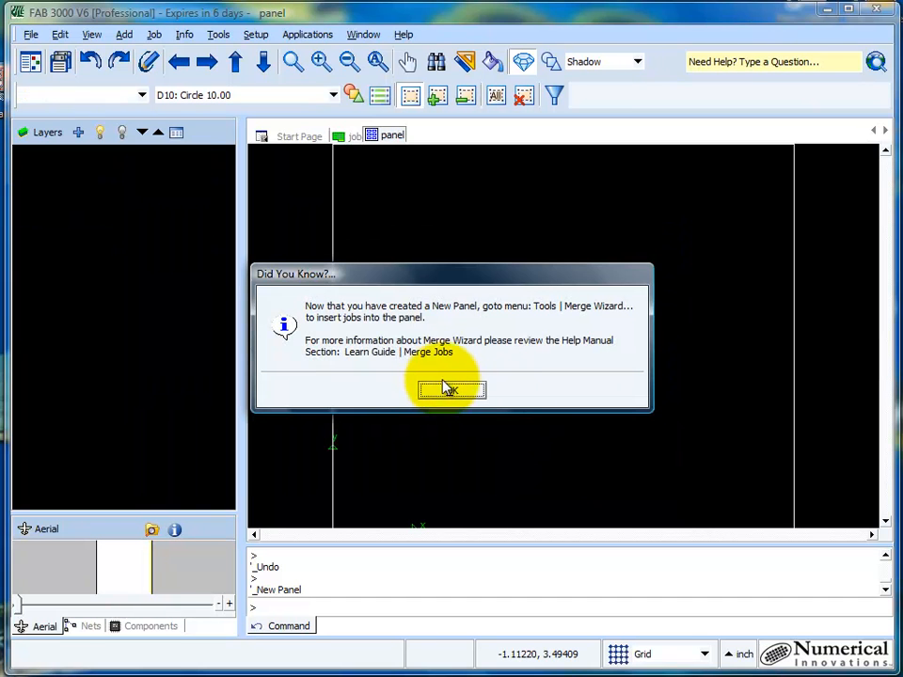
{"action": "left_click", "coordinate": [451, 389]}
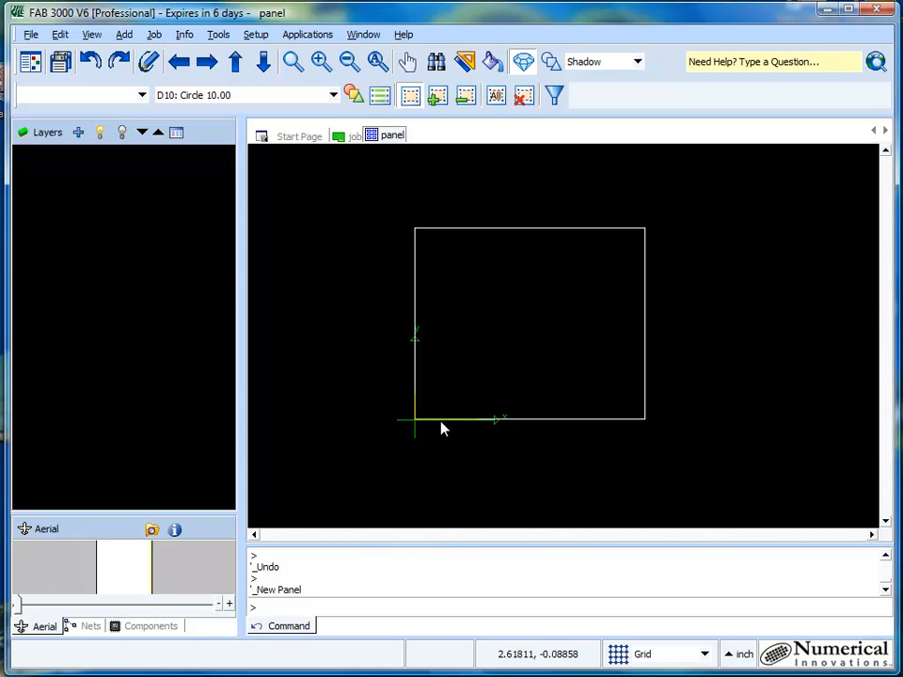
{"action": "mouse_move", "coordinate": [367, 204]}
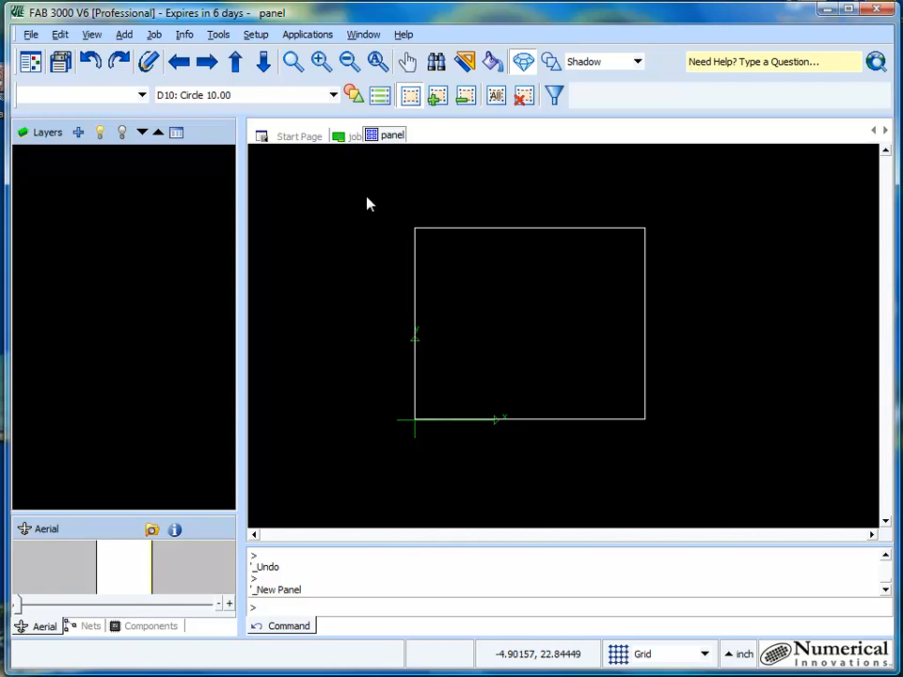
Run the Merge Job Wizard with 100 surplus copies to calculate layout options
{"action": "left_click", "coordinate": [256, 35]}
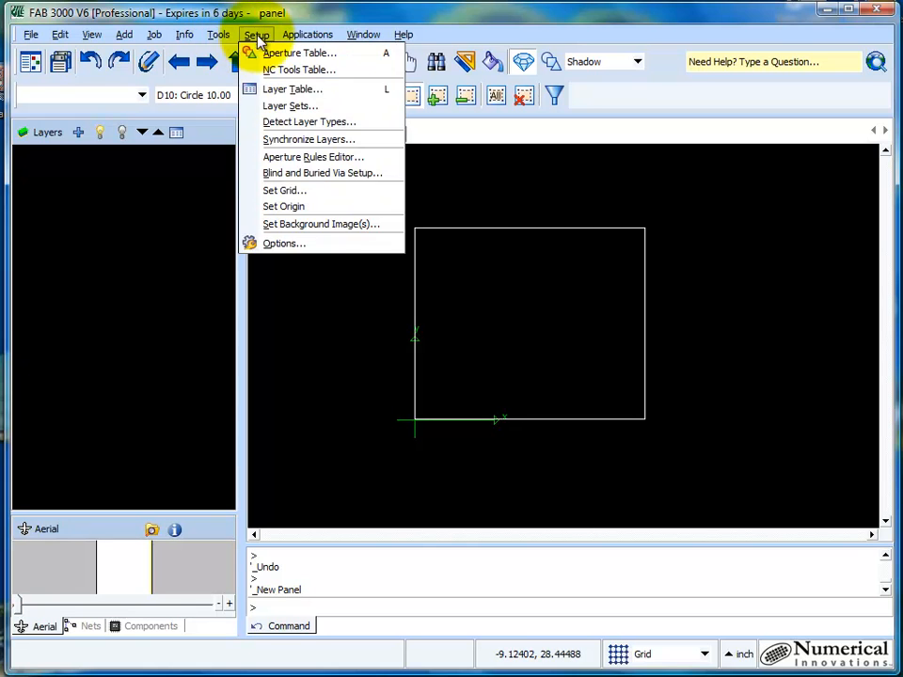
{"action": "left_click", "coordinate": [218, 35]}
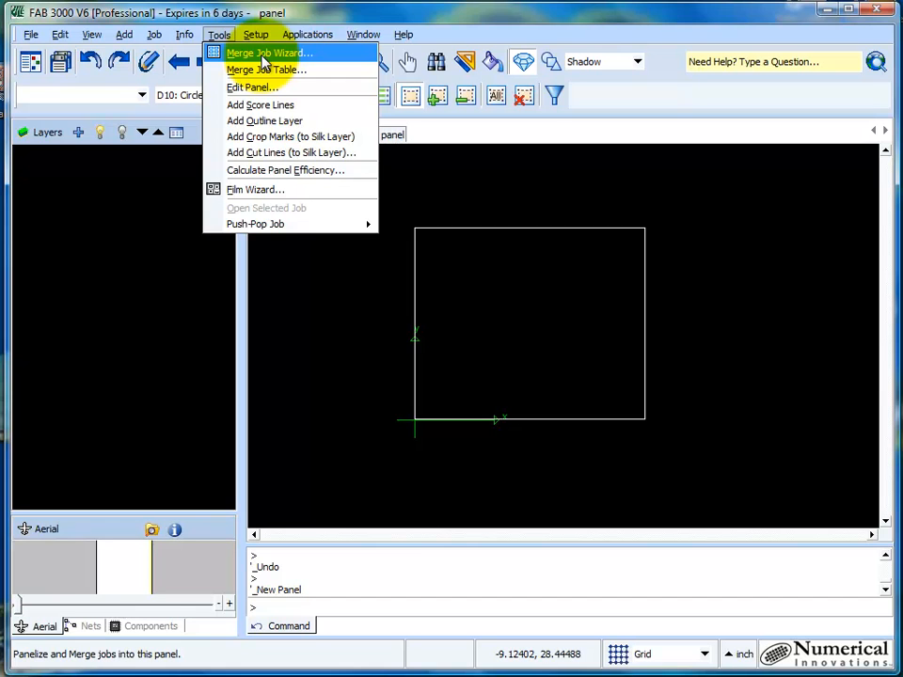
{"action": "left_click", "coordinate": [268, 53]}
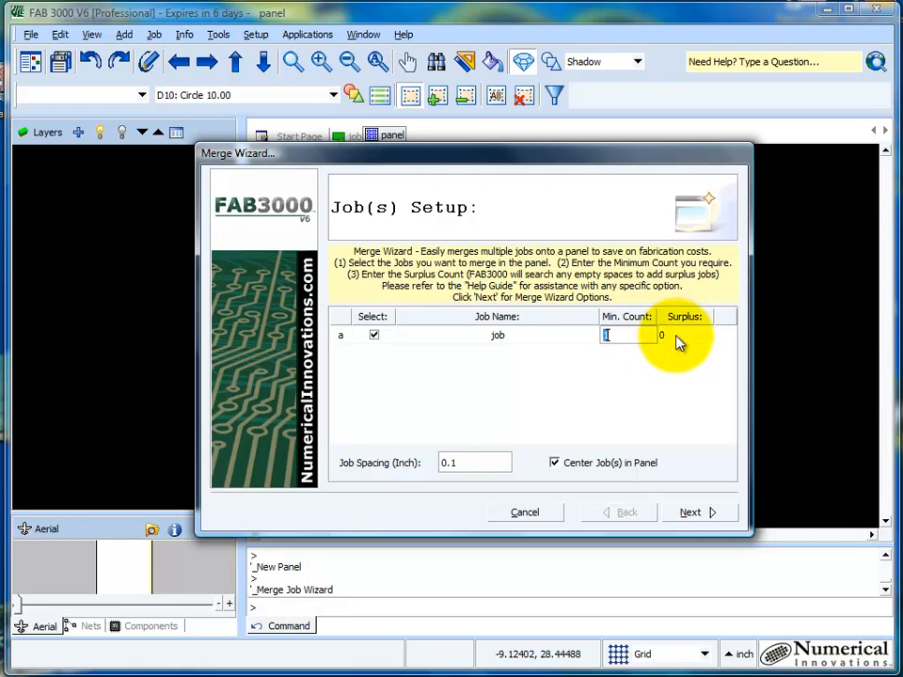
{"action": "left_click", "coordinate": [682, 336]}
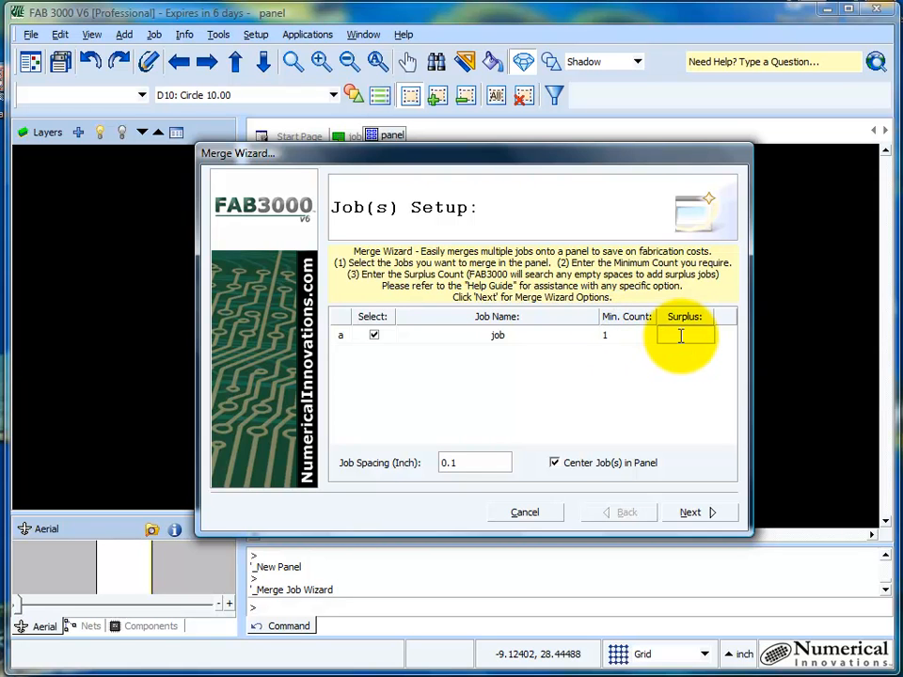
{"action": "type", "text": "100"}
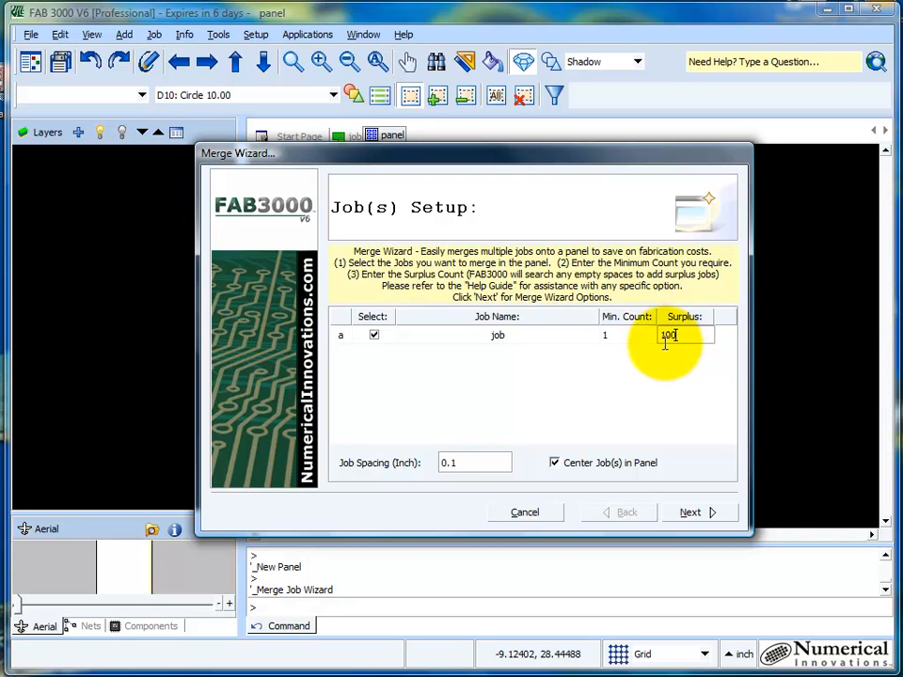
{"action": "mouse_move", "coordinate": [647, 365]}
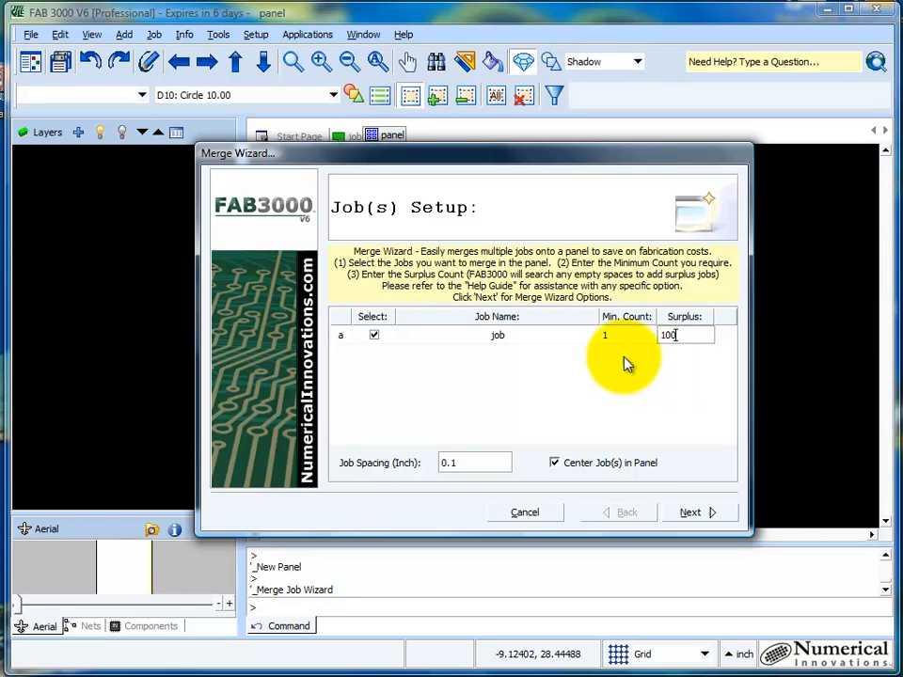
{"action": "mouse_move", "coordinate": [621, 336]}
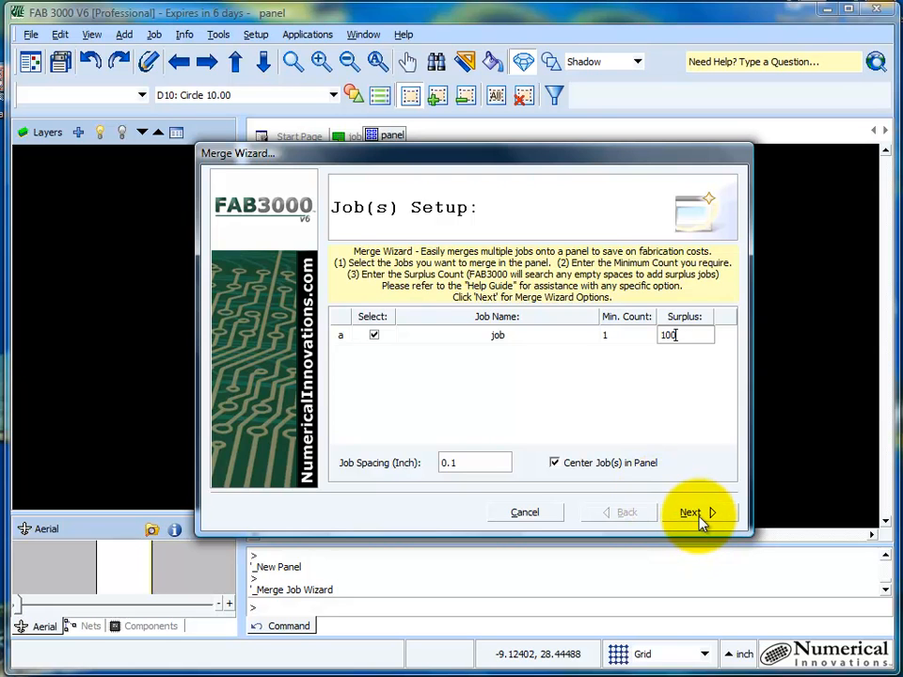
{"action": "left_click", "coordinate": [690, 512]}
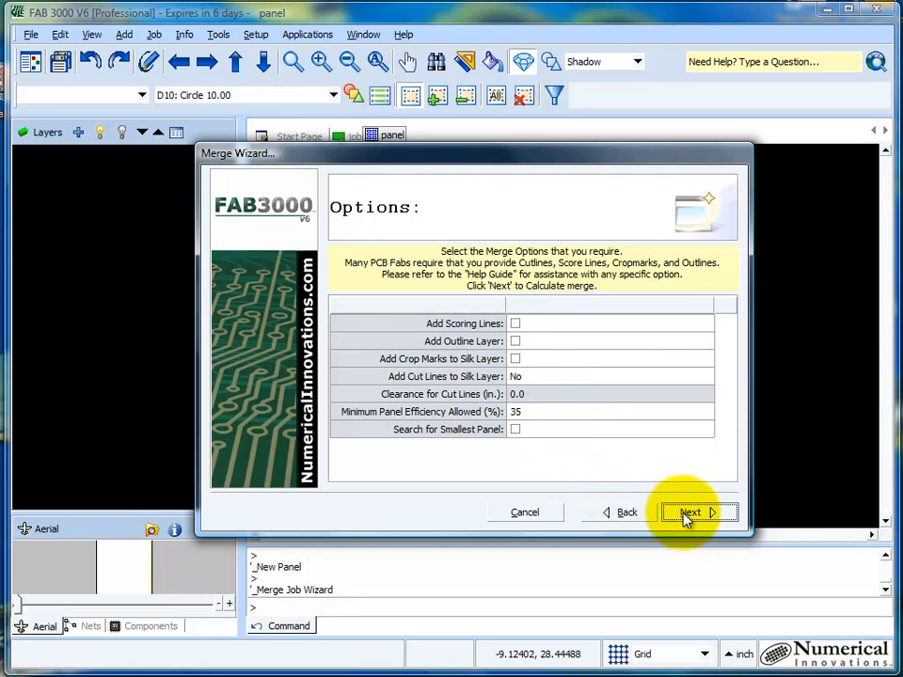
{"action": "left_click", "coordinate": [690, 512]}
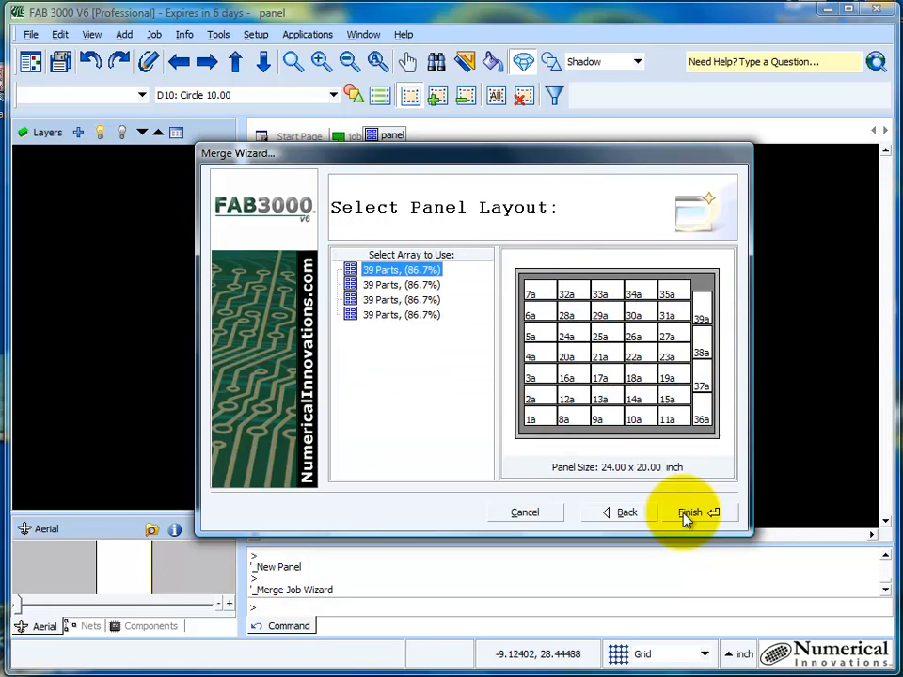
{"action": "mouse_move", "coordinate": [456, 356]}
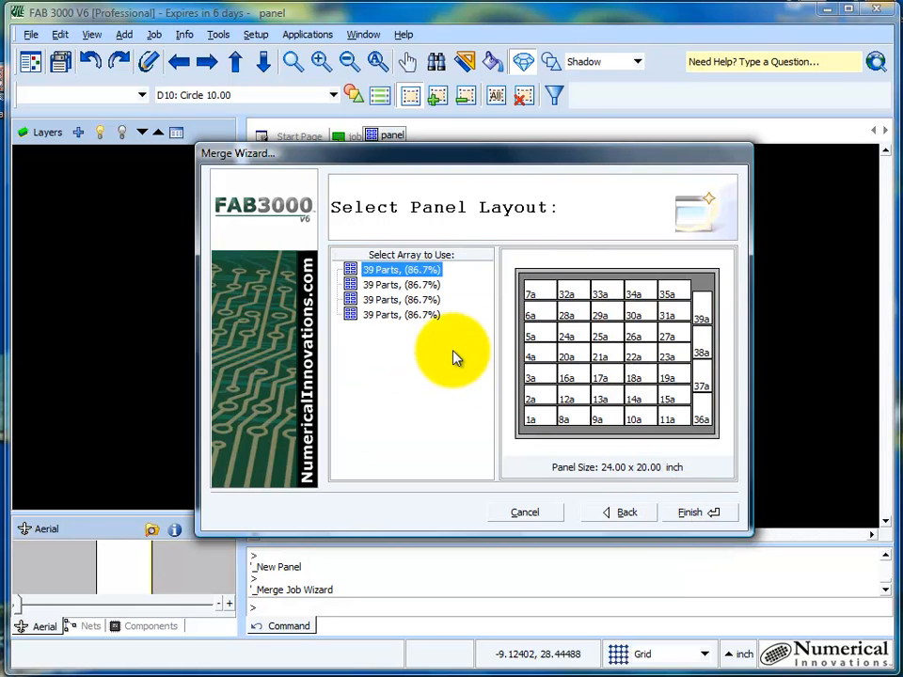
{"action": "mouse_move", "coordinate": [381, 324]}
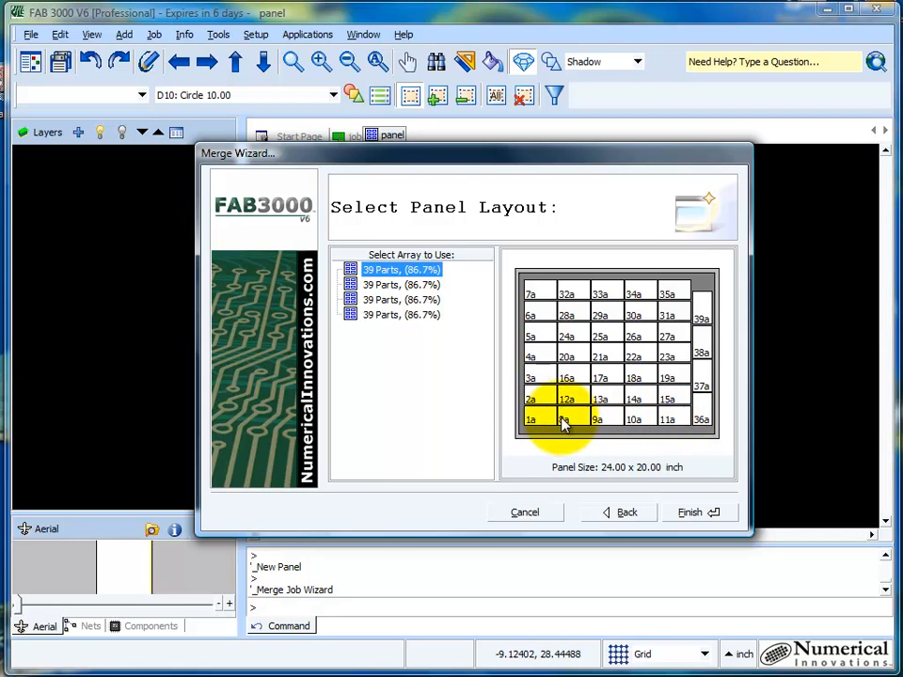
{"action": "mouse_move", "coordinate": [541, 301]}
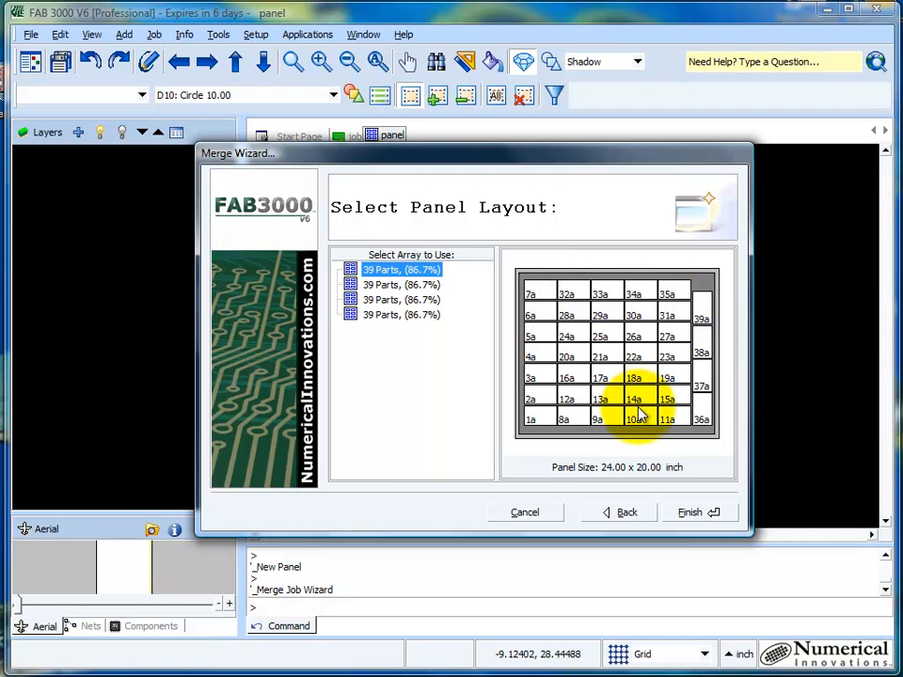
Finish the wizard using the '39 Parts (86.7%)' layout
{"action": "left_click", "coordinate": [690, 511]}
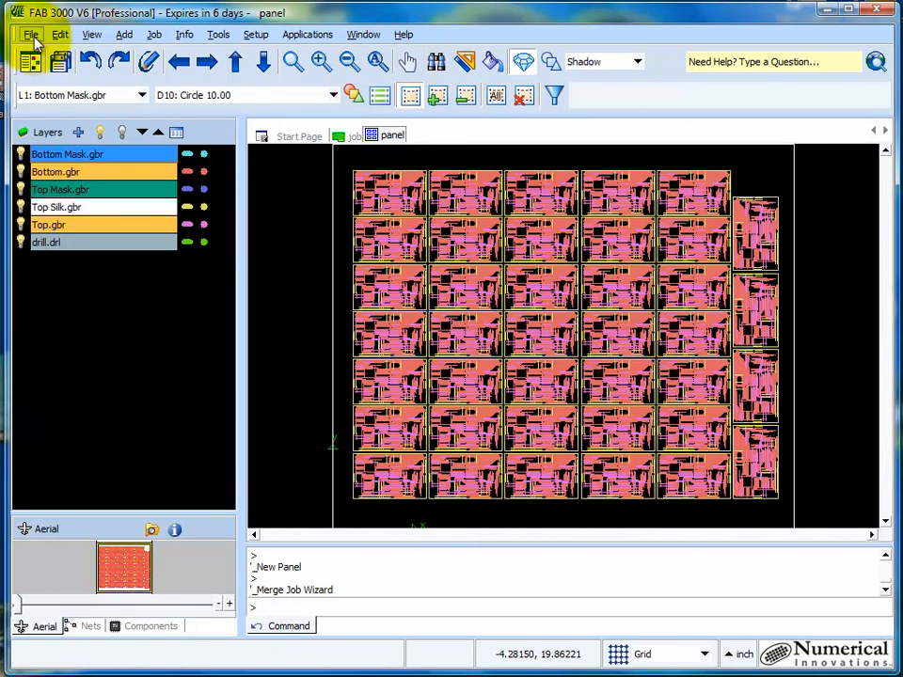
{"action": "left_click", "coordinate": [31, 34]}
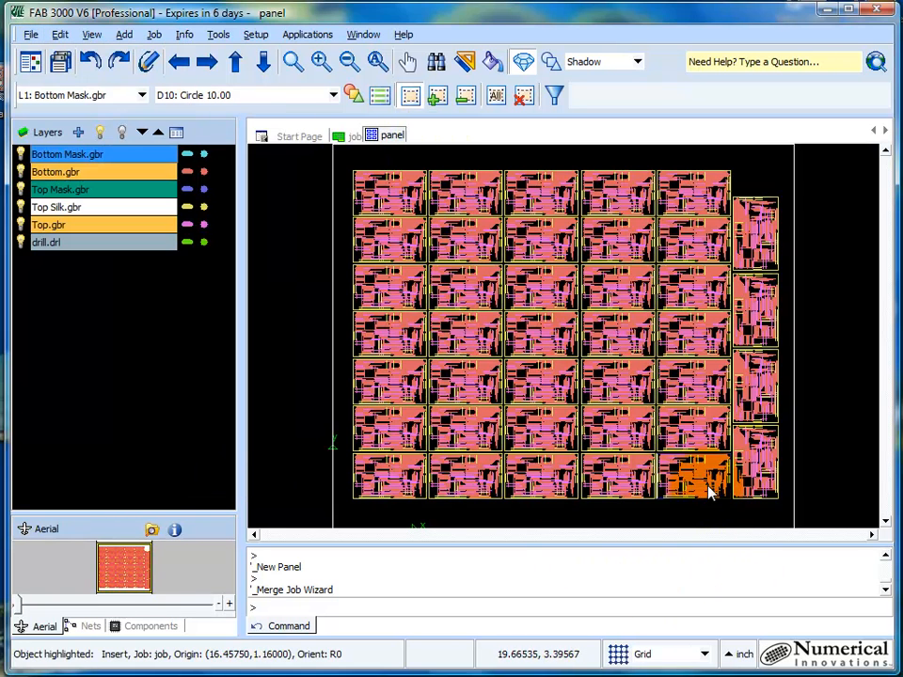
{"action": "left_click", "coordinate": [701, 239]}
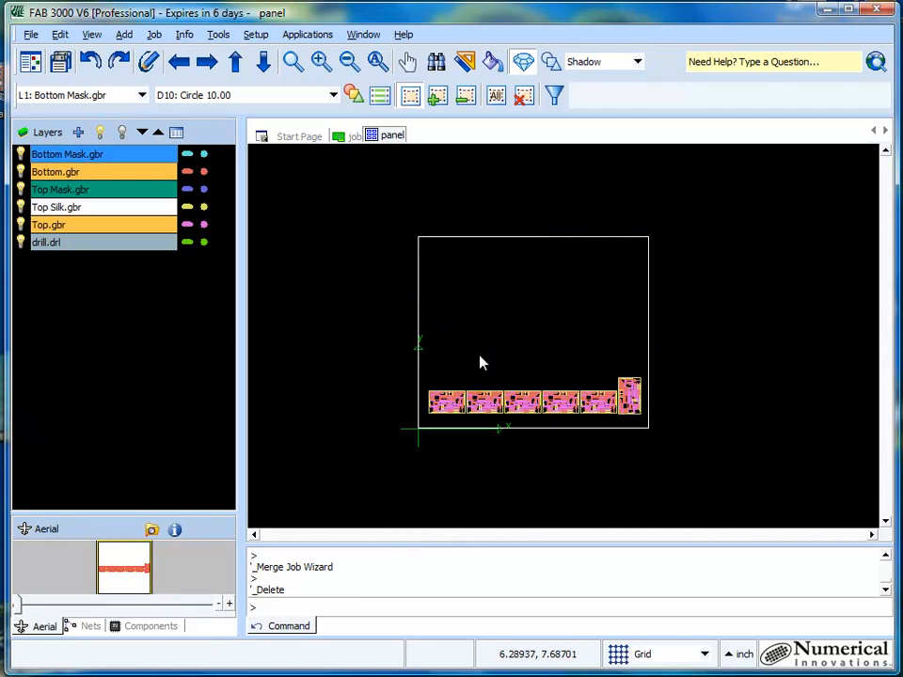
Repeat Delete via right-click to clear the remaining boards but one
{"action": "right_click", "coordinate": [560, 406]}
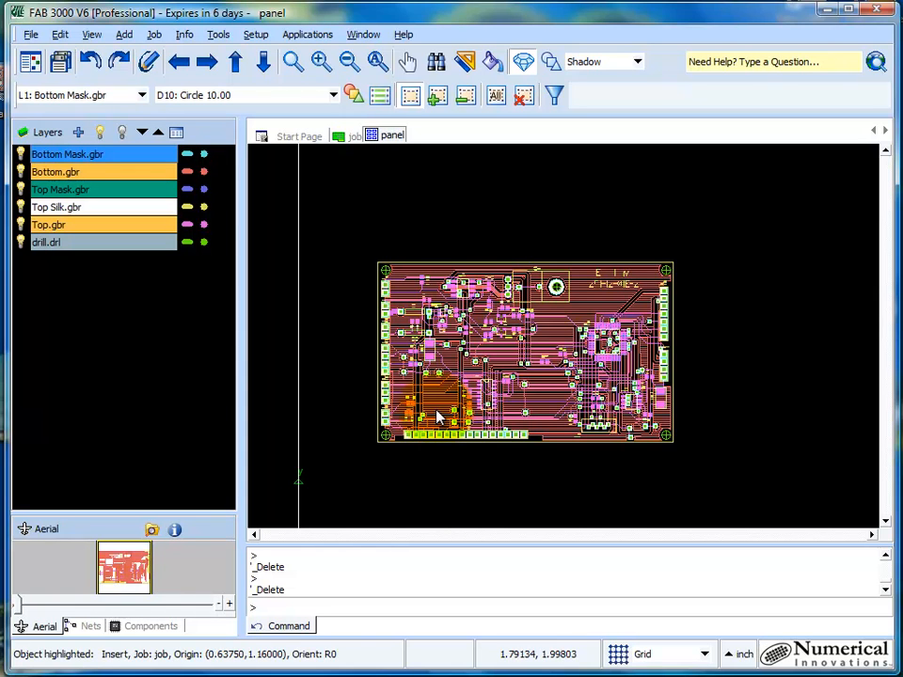
In the Merge Job Table, place the job in row 2 at X 0.6375, Y 3.7, R0
{"action": "left_click", "coordinate": [219, 35]}
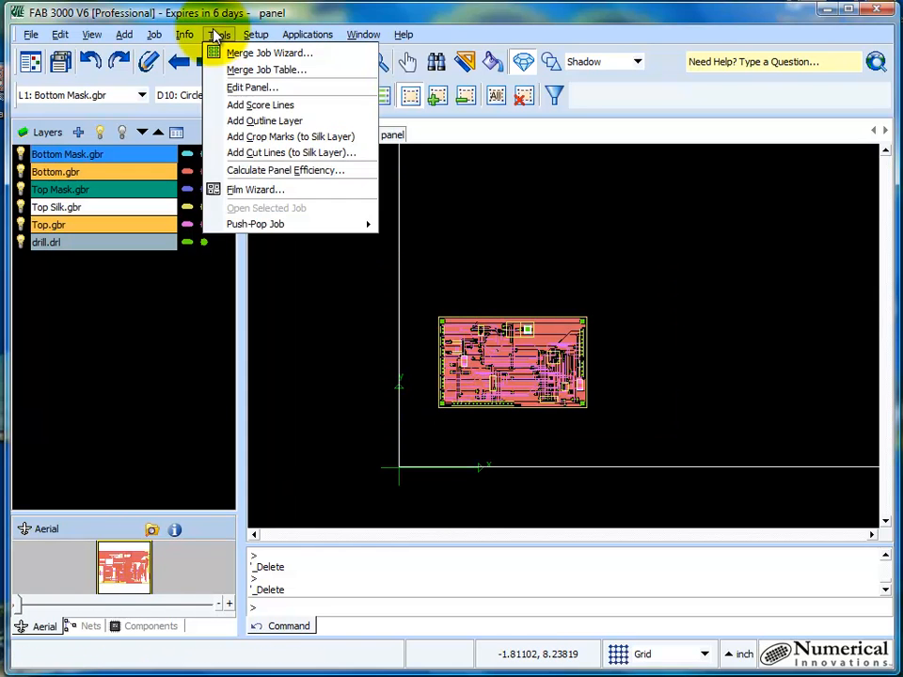
{"action": "left_click", "coordinate": [267, 70]}
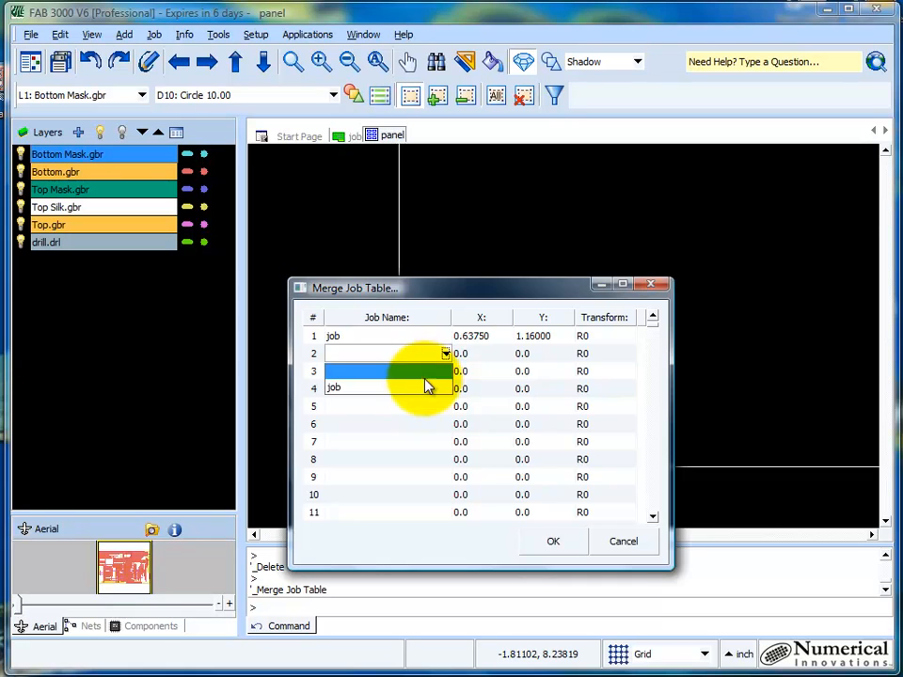
{"action": "left_click", "coordinate": [385, 388]}
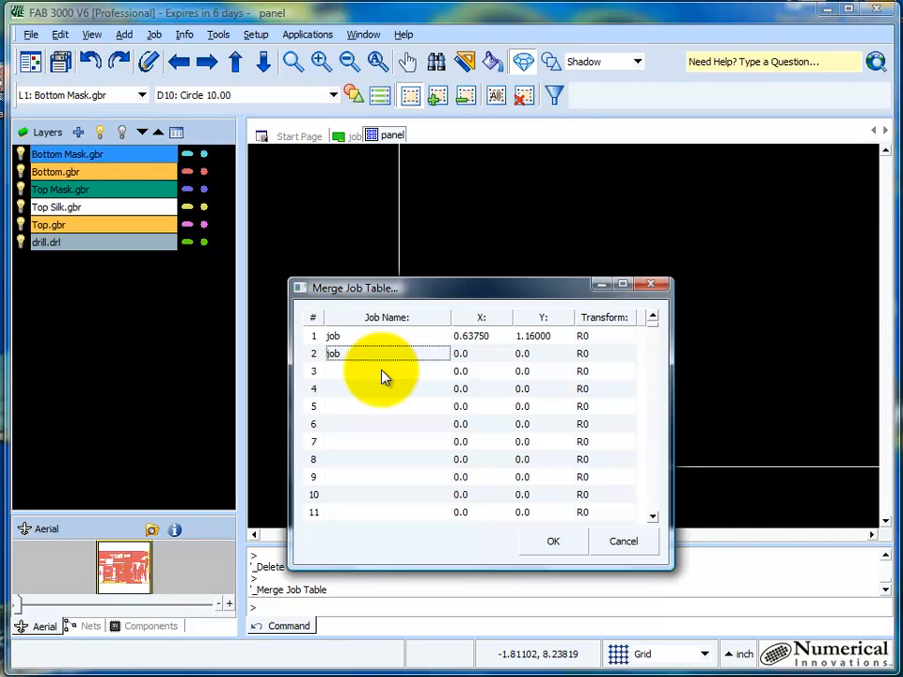
{"action": "mouse_move", "coordinate": [466, 356]}
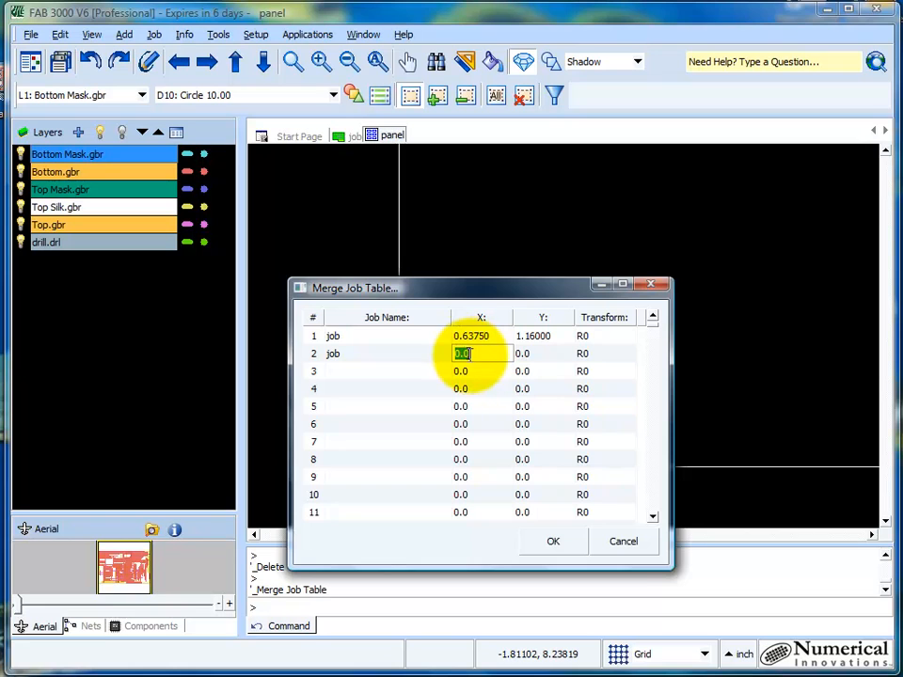
{"action": "type", "text": "0.6375"}
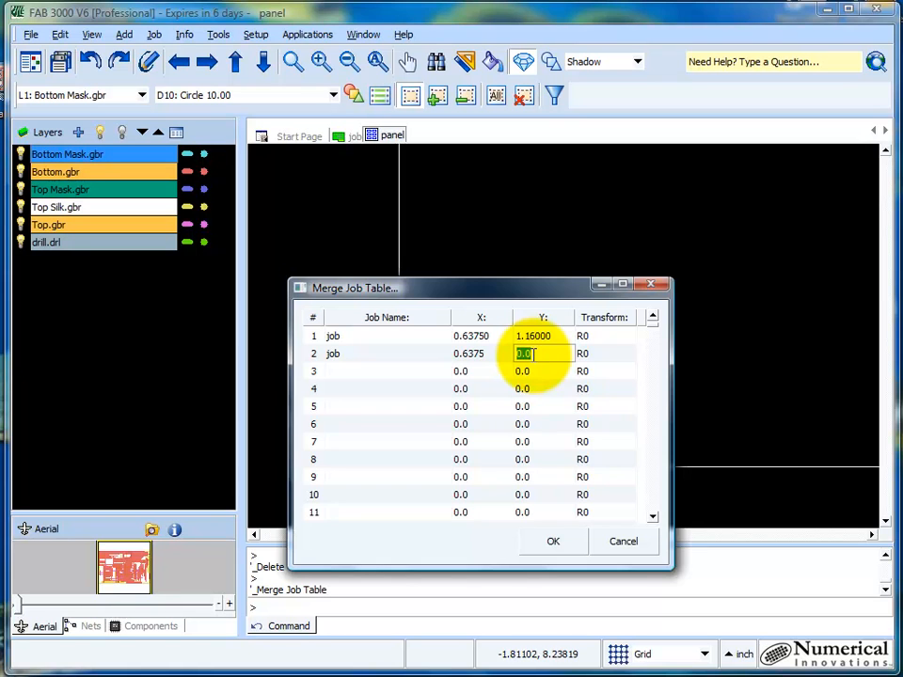
{"action": "type", "text": "3.7"}
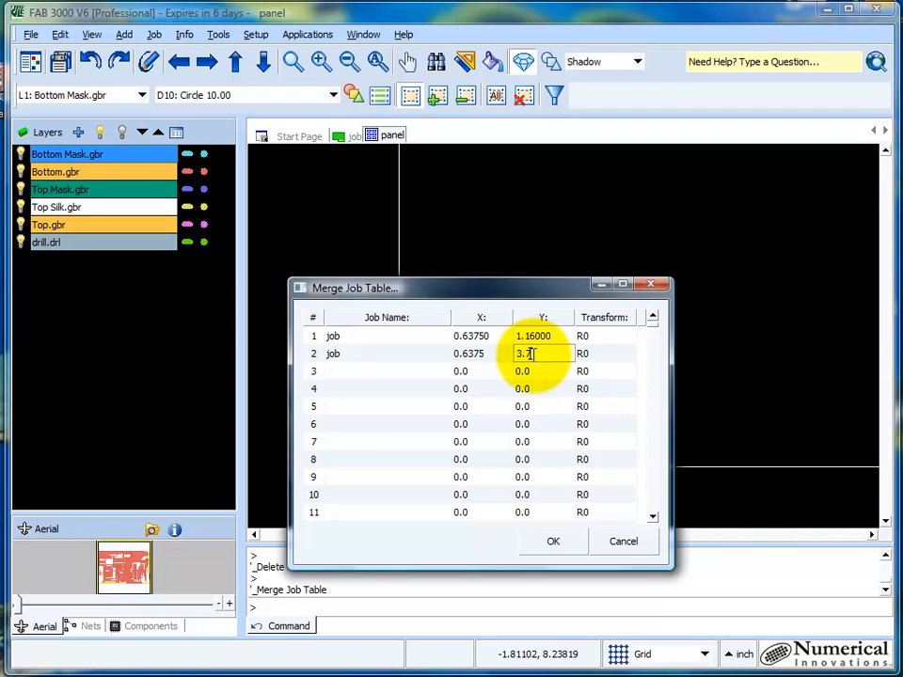
{"action": "left_click", "coordinate": [522, 371]}
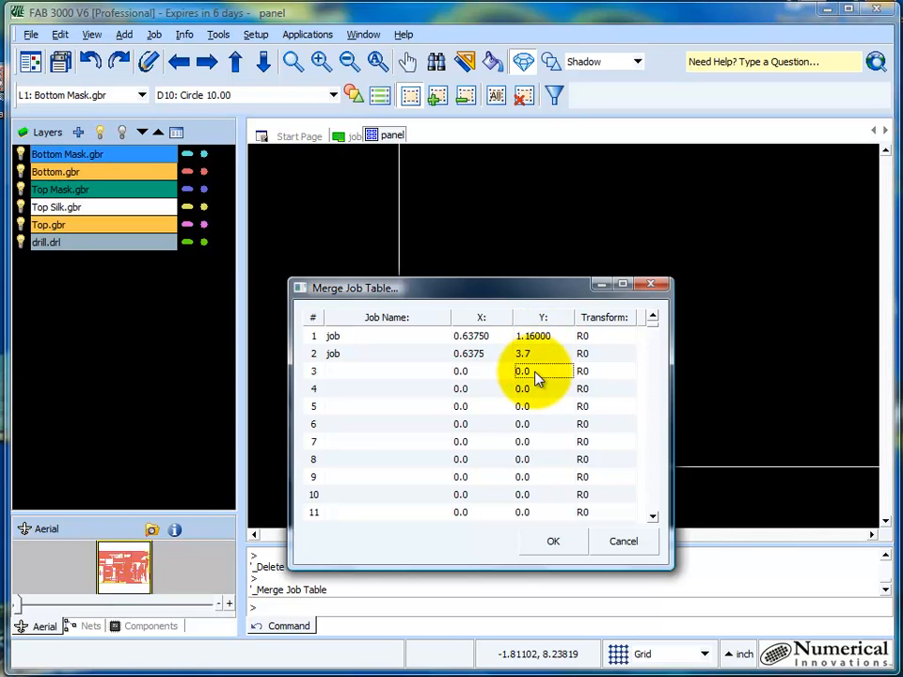
{"action": "left_click", "coordinate": [605, 353]}
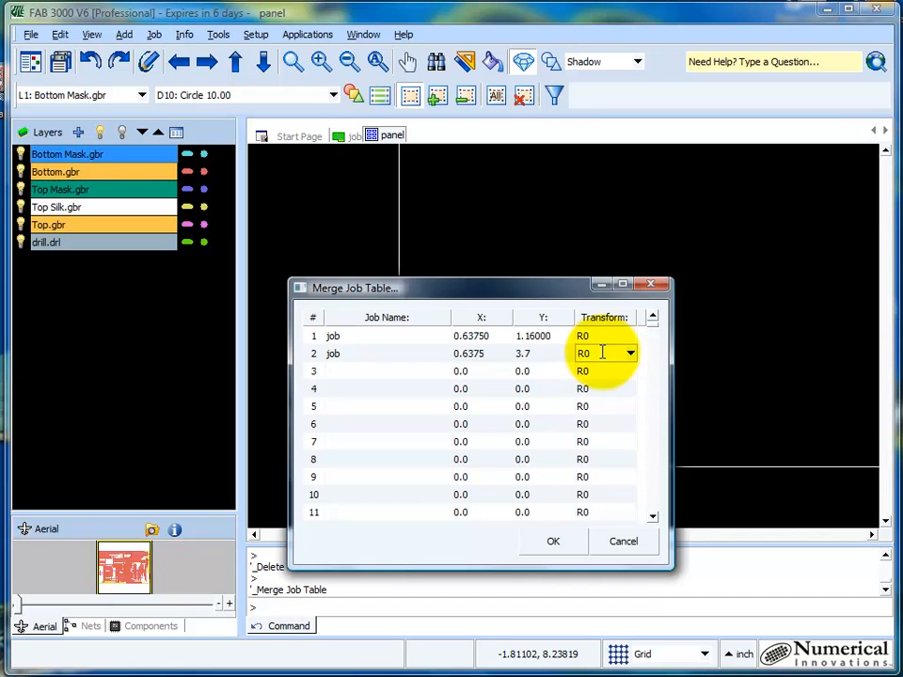
{"action": "left_click", "coordinate": [630, 353]}
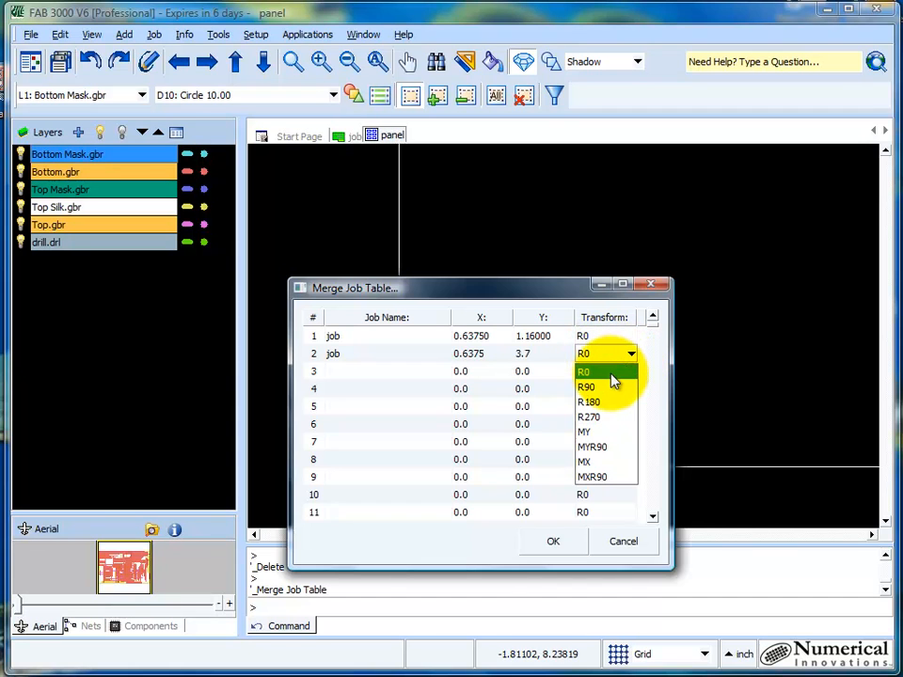
{"action": "mouse_move", "coordinate": [607, 402]}
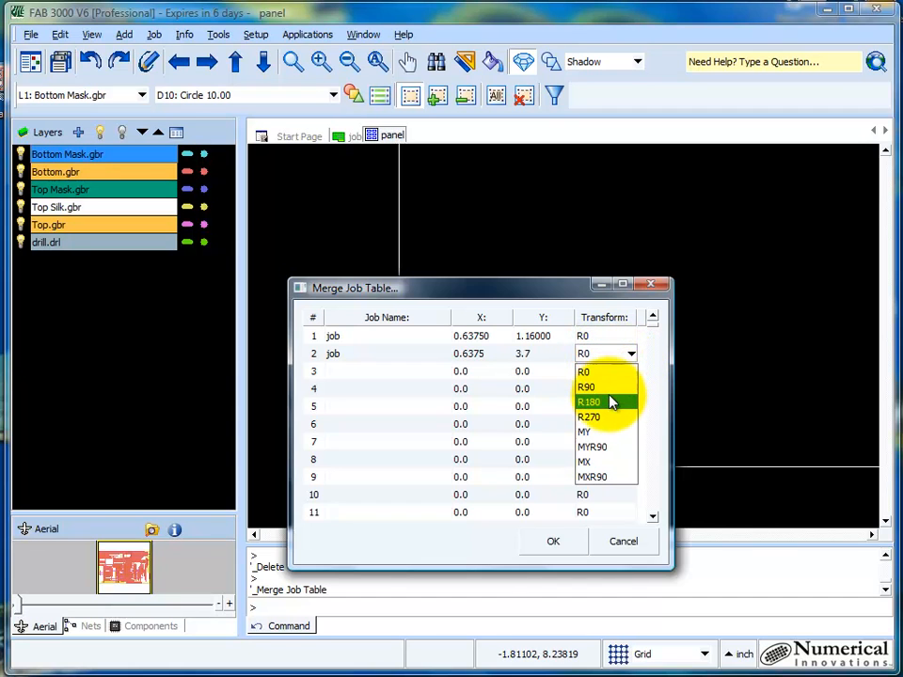
{"action": "mouse_move", "coordinate": [607, 431]}
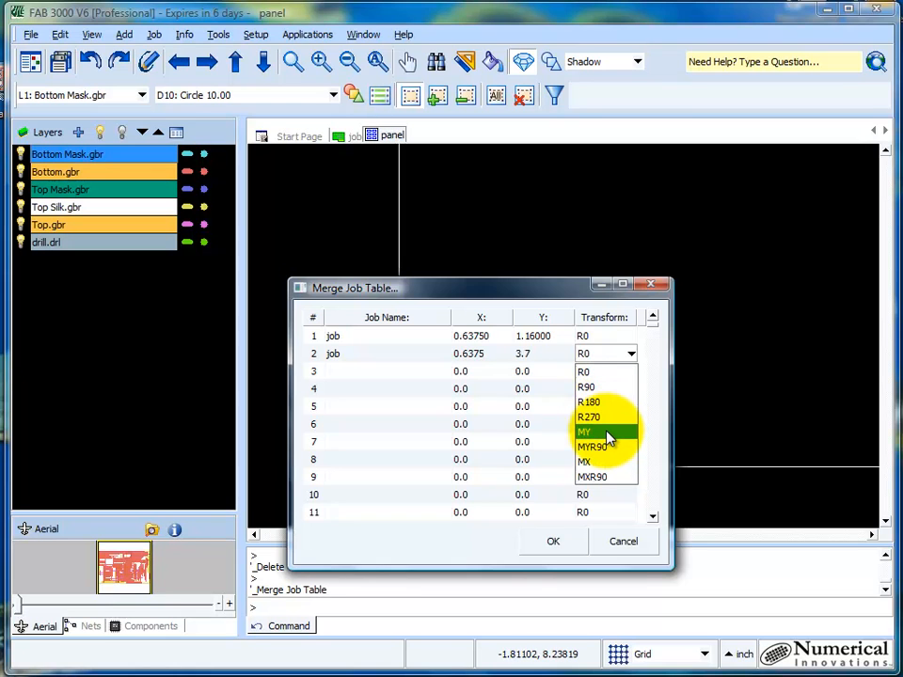
{"action": "mouse_move", "coordinate": [605, 447]}
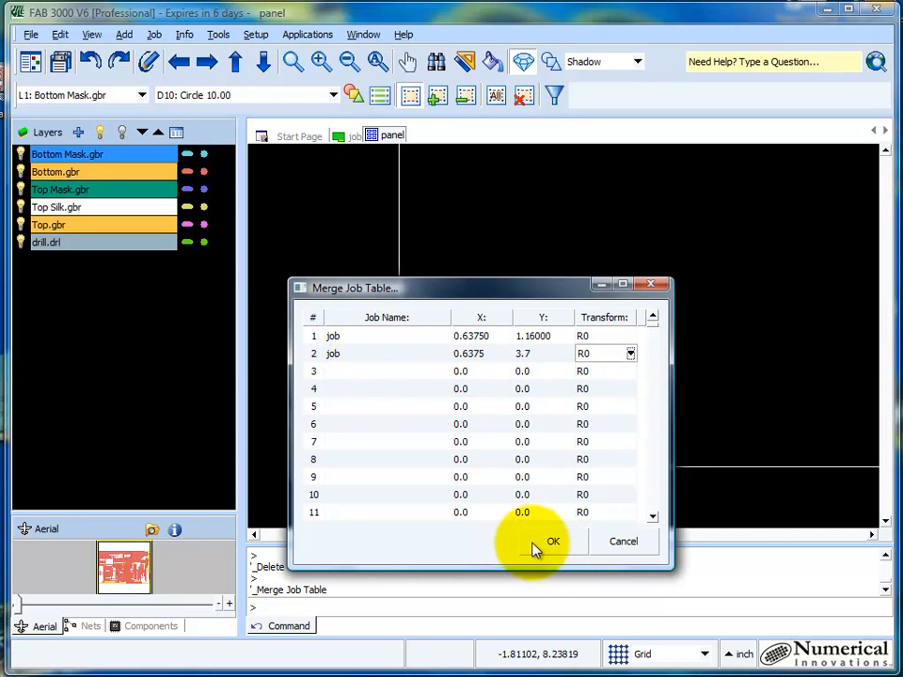
{"action": "left_click", "coordinate": [552, 541]}
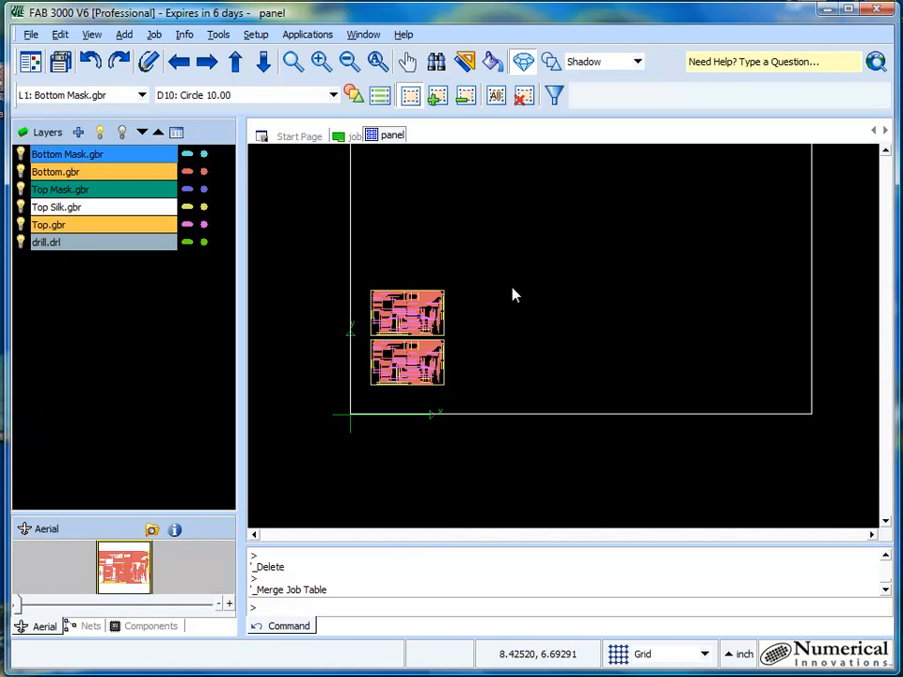
{"action": "mouse_move", "coordinate": [553, 272]}
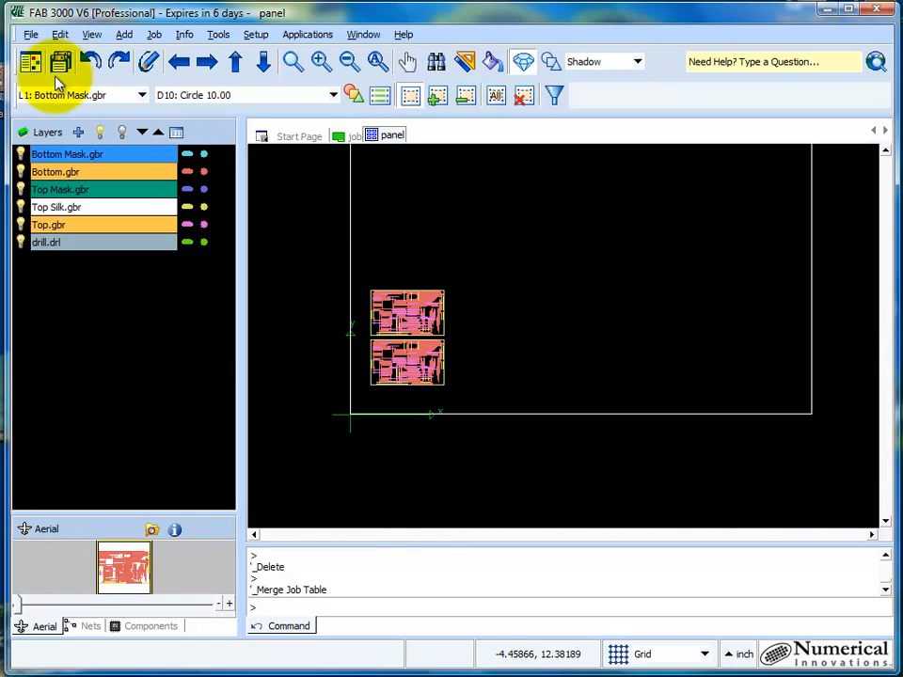
In the Merge Job Table, place the job in row 3 at X 10, Y 10 with R90 rotation
{"action": "left_click", "coordinate": [218, 34]}
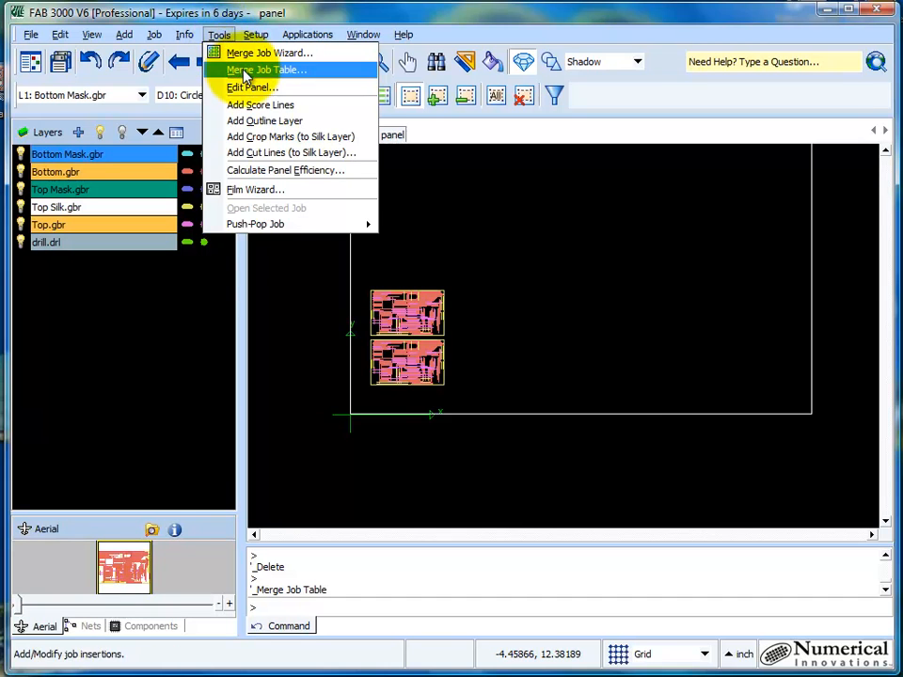
{"action": "left_click", "coordinate": [265, 70]}
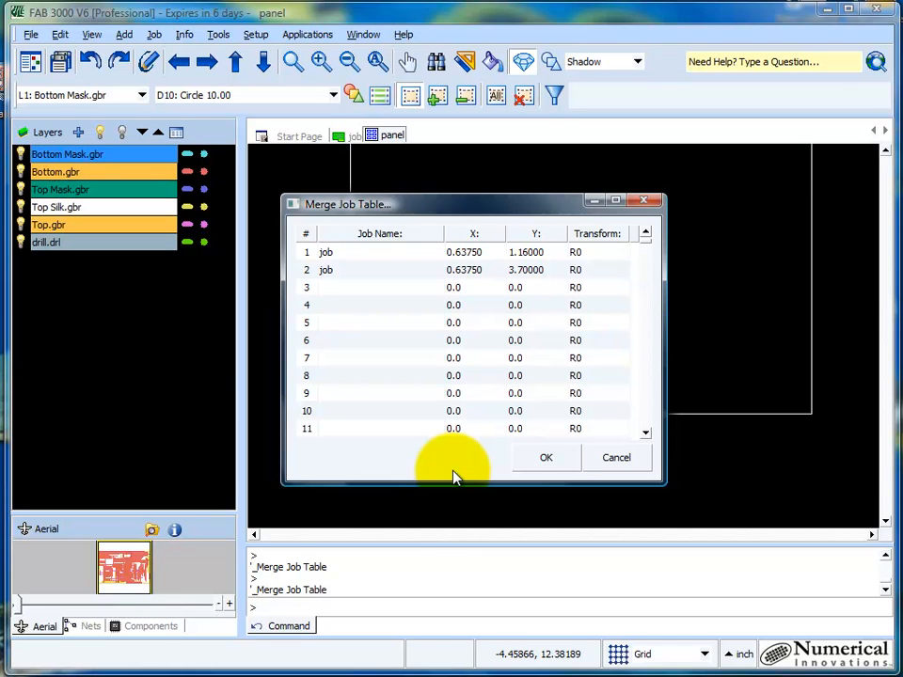
{"action": "left_click", "coordinate": [386, 287]}
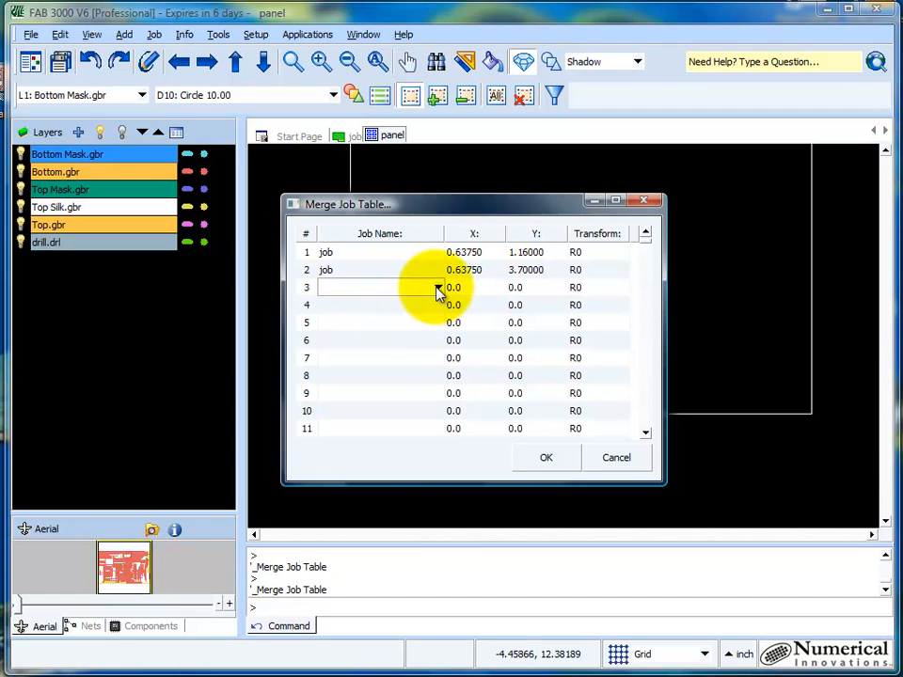
{"action": "left_click", "coordinate": [454, 286]}
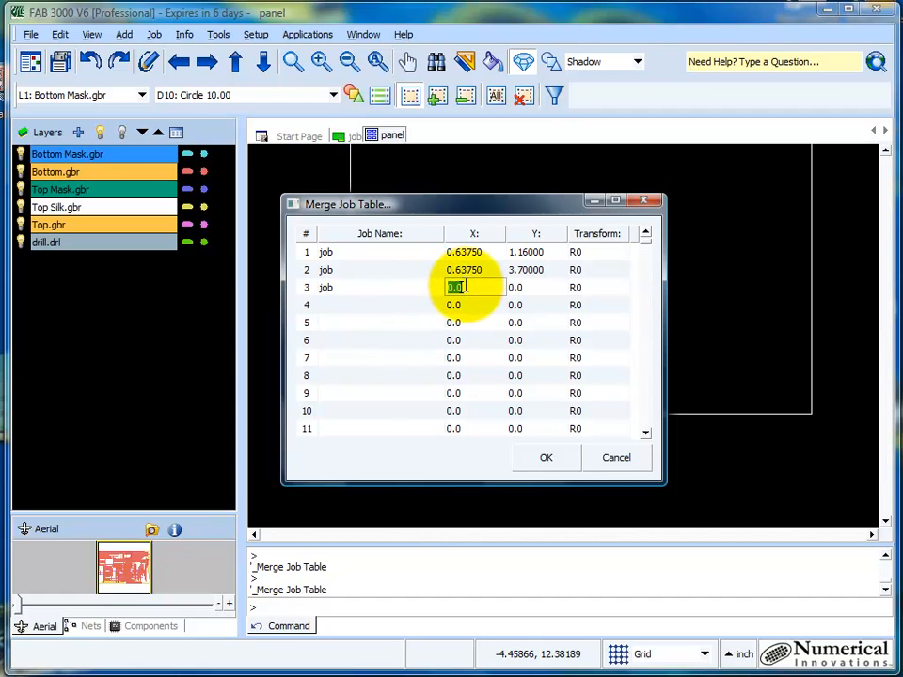
{"action": "type", "text": "10"}
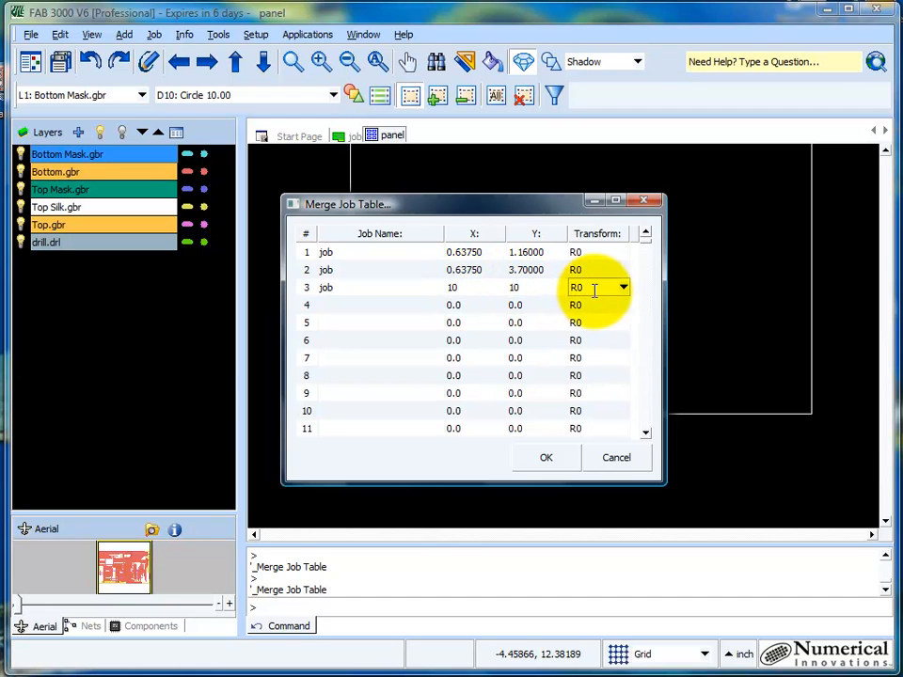
{"action": "left_click", "coordinate": [624, 287]}
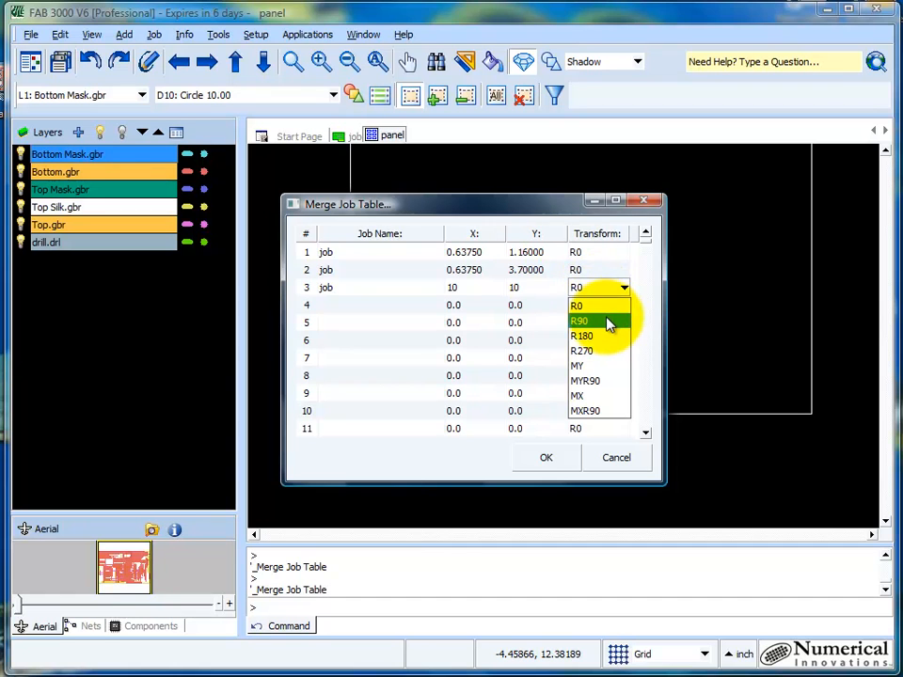
{"action": "left_click", "coordinate": [580, 321]}
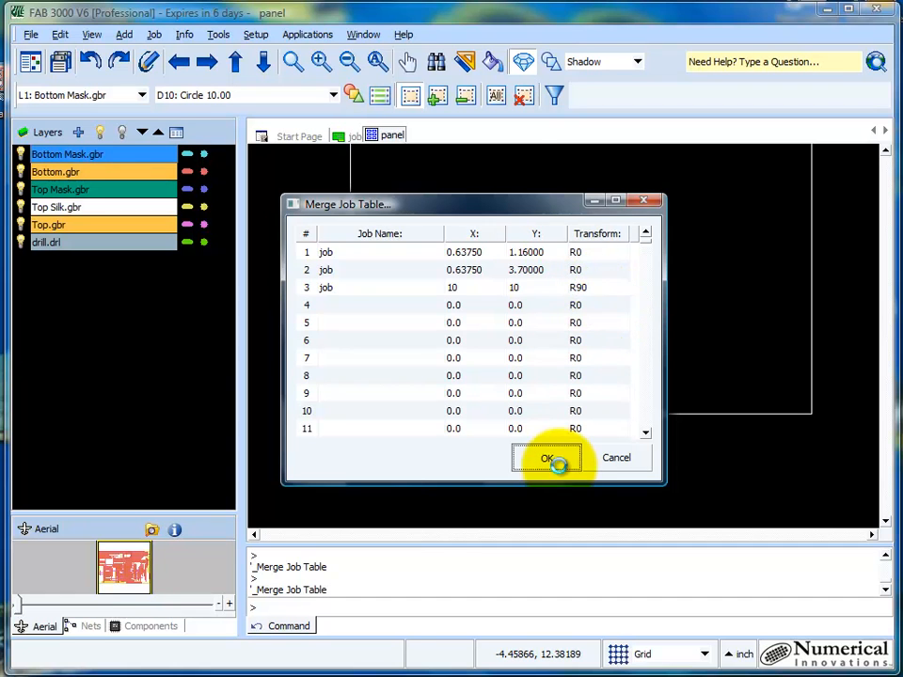
{"action": "left_click", "coordinate": [552, 457]}
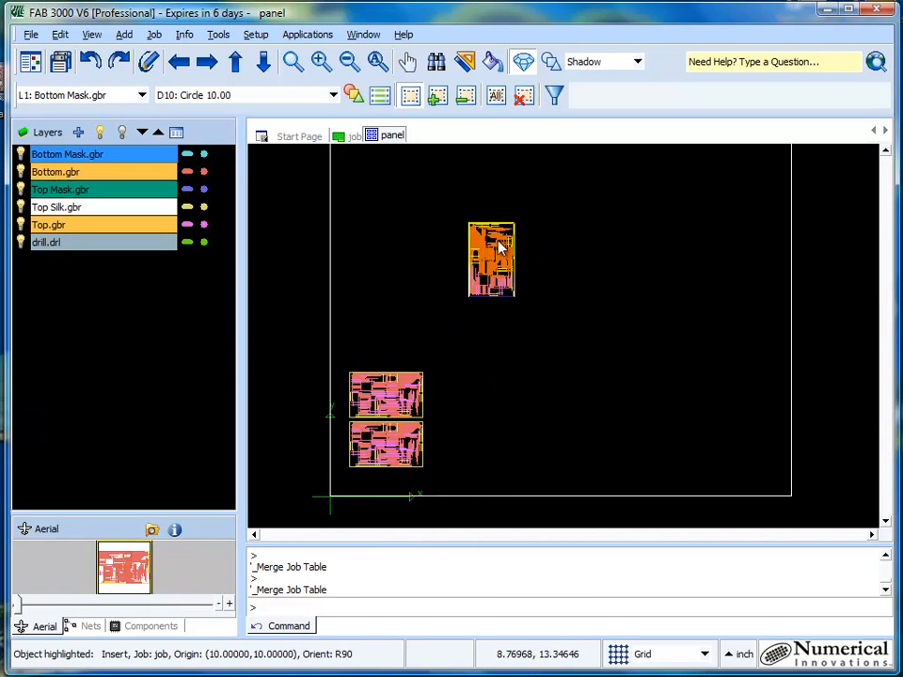
Open the Add menu of pads, traces, shapes and text over the three-board panel
{"action": "left_click", "coordinate": [499, 415]}
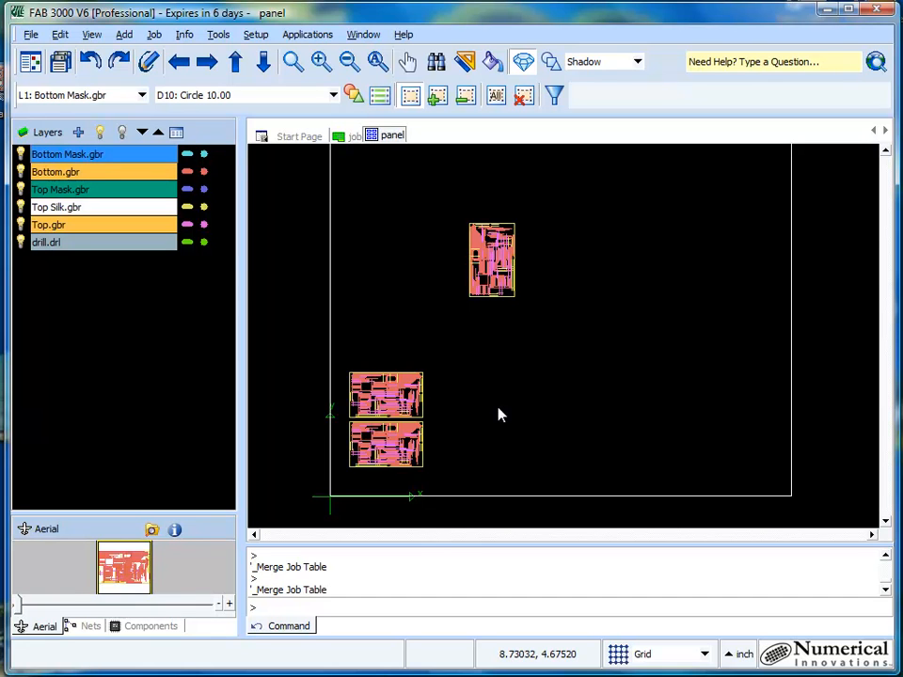
{"action": "mouse_move", "coordinate": [445, 356]}
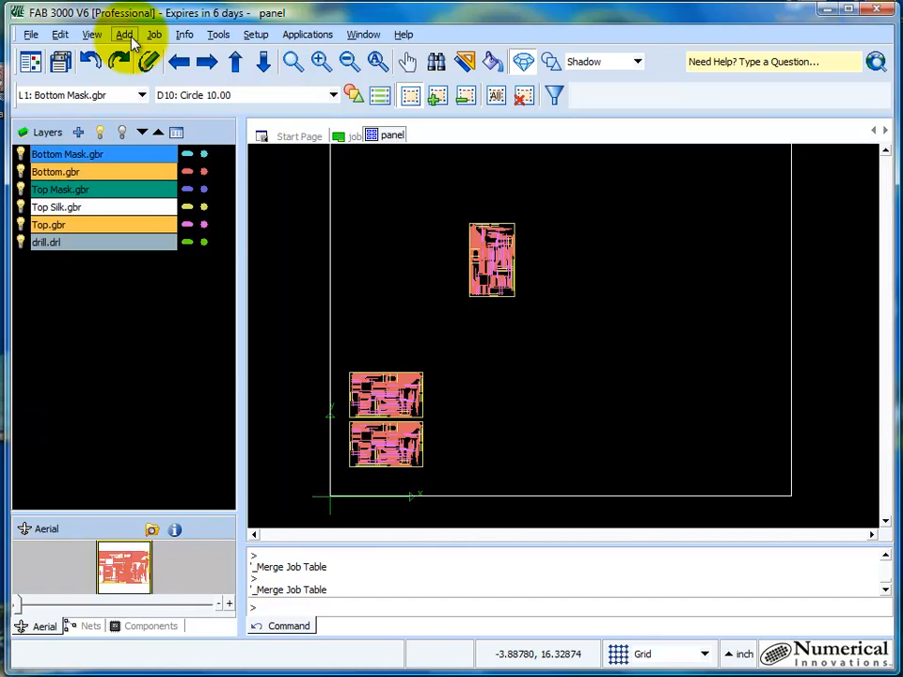
{"action": "left_click", "coordinate": [124, 34]}
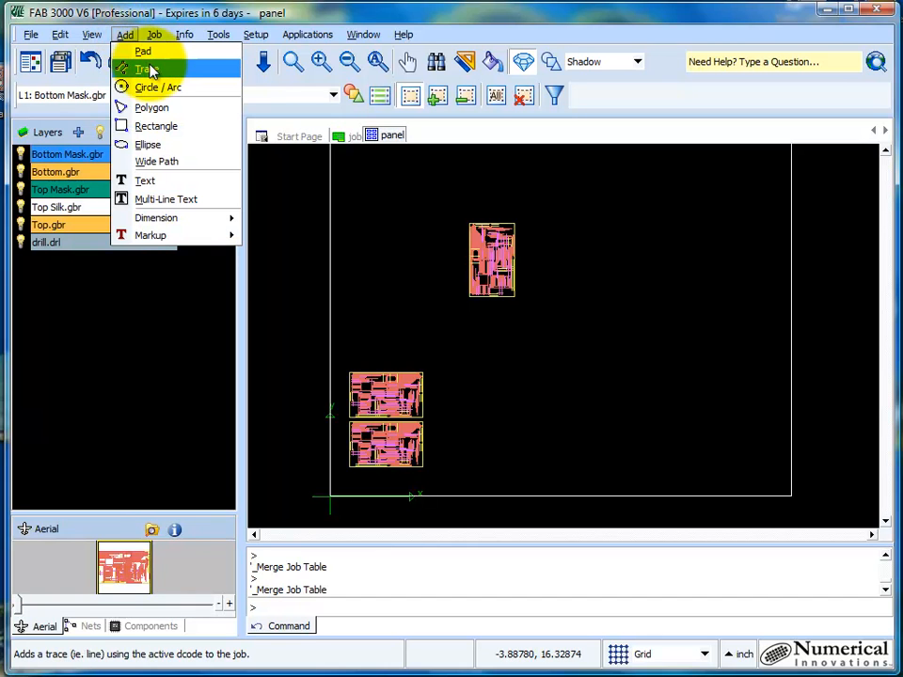